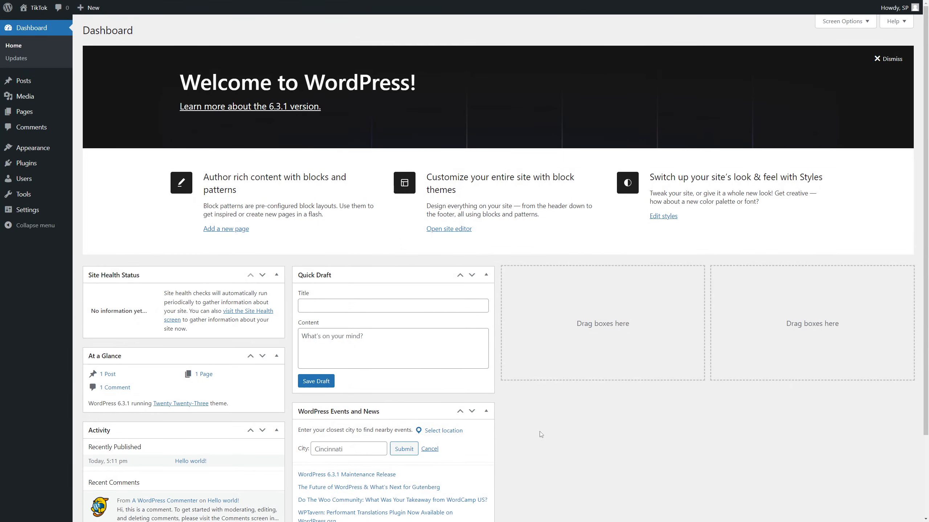
{"action": "mouse_move", "coordinate": [580, 434]}
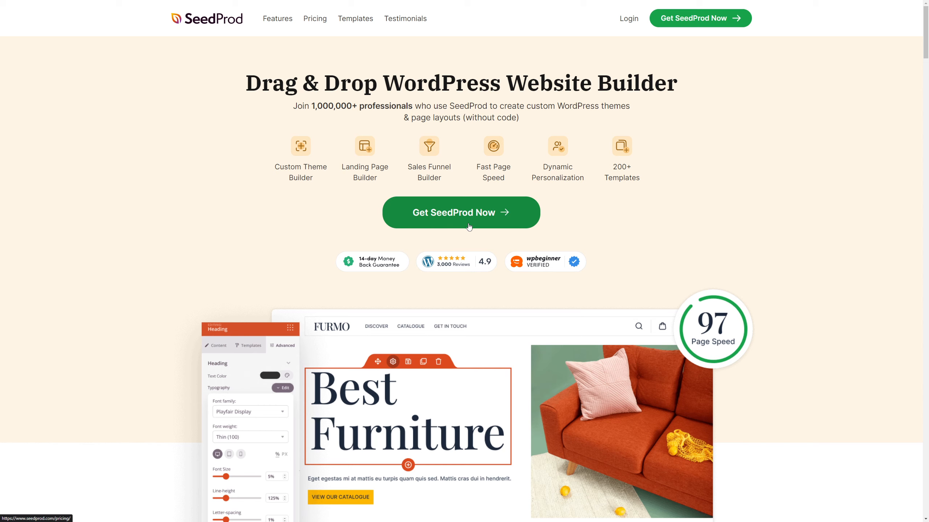
{"action": "mouse_move", "coordinate": [681, 207]}
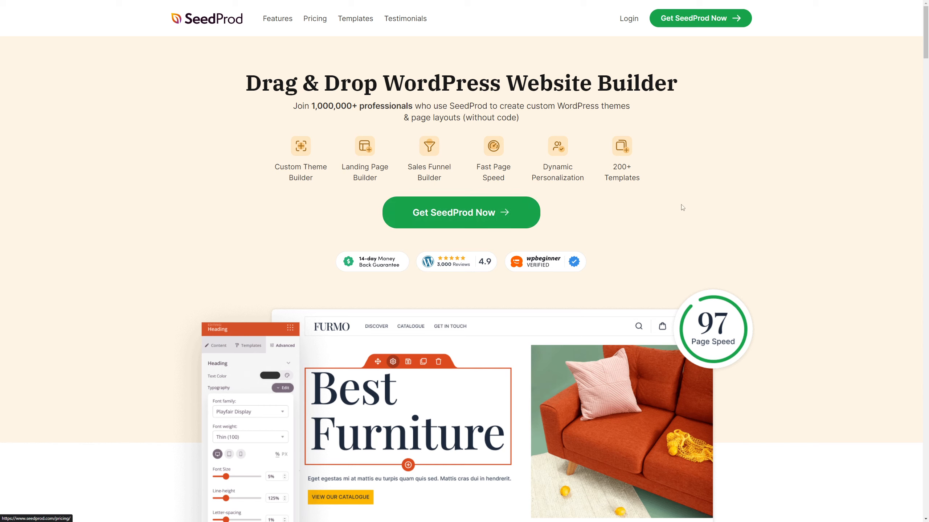
{"action": "mouse_move", "coordinate": [630, 14]}
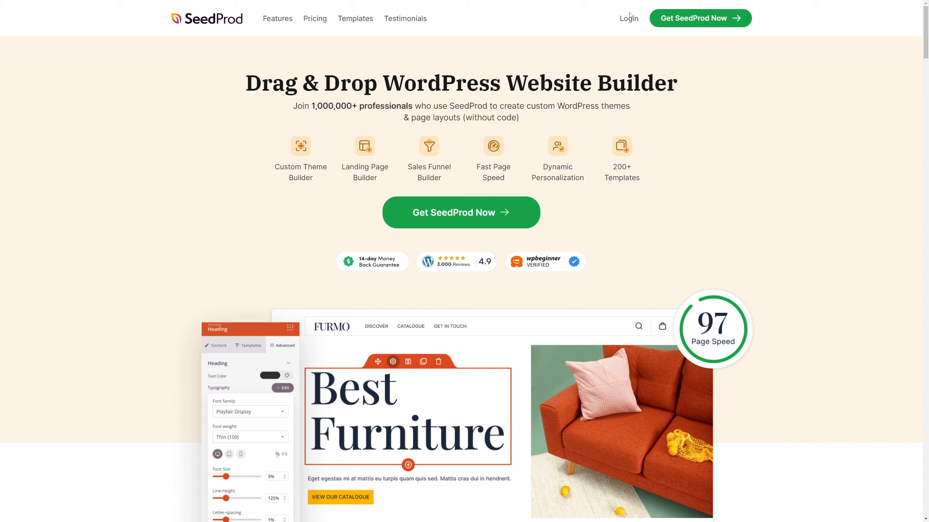
Step: From the SeedProd account Downloads page, grab SeedProd Pro and copy the license key
{"action": "left_click", "coordinate": [628, 18]}
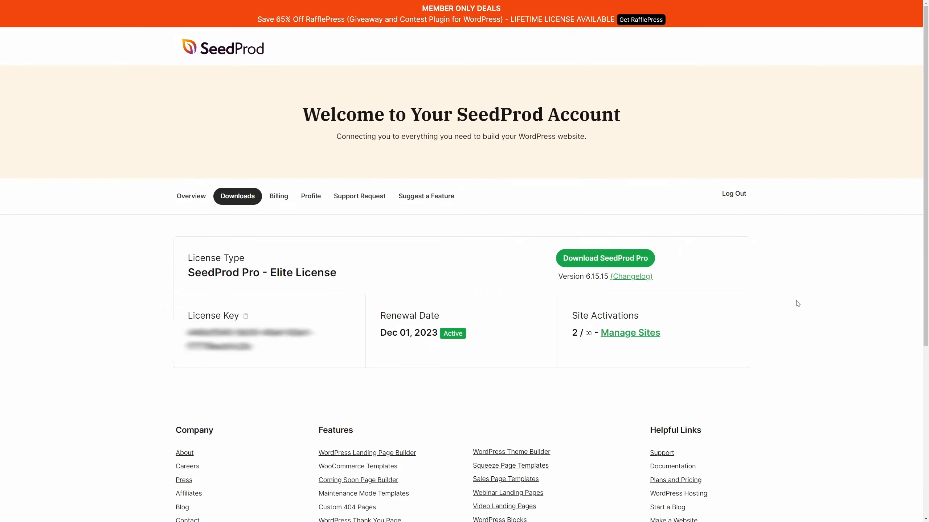
{"action": "mouse_move", "coordinate": [240, 196]}
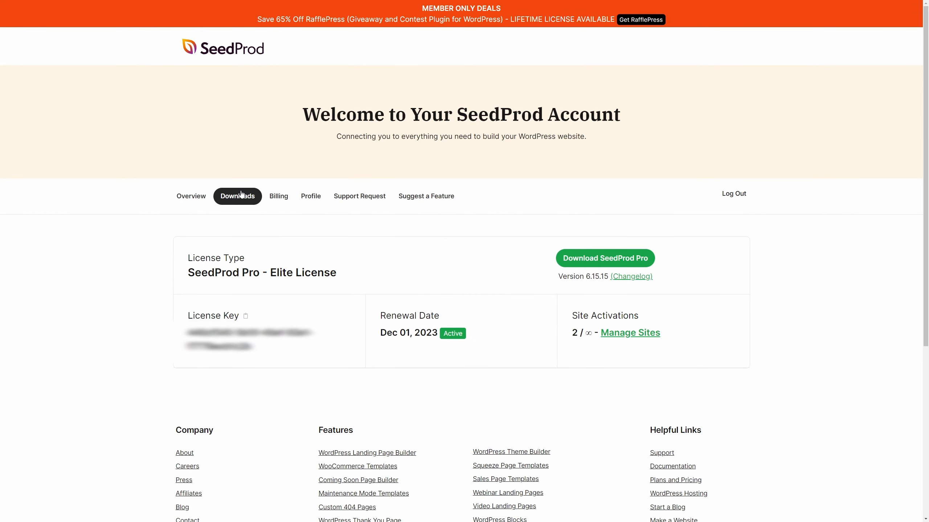
{"action": "mouse_move", "coordinate": [620, 262]}
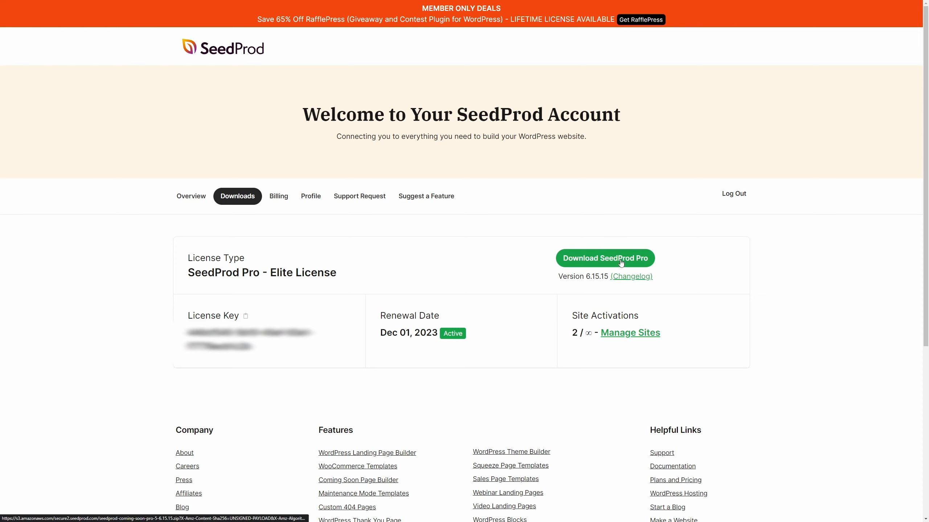
{"action": "mouse_move", "coordinate": [534, 263]}
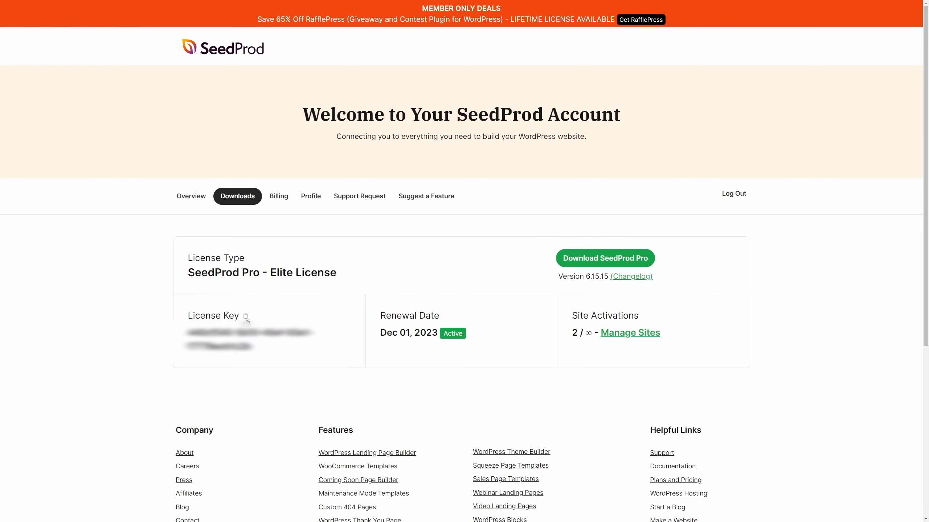
{"action": "left_click", "coordinate": [246, 316]}
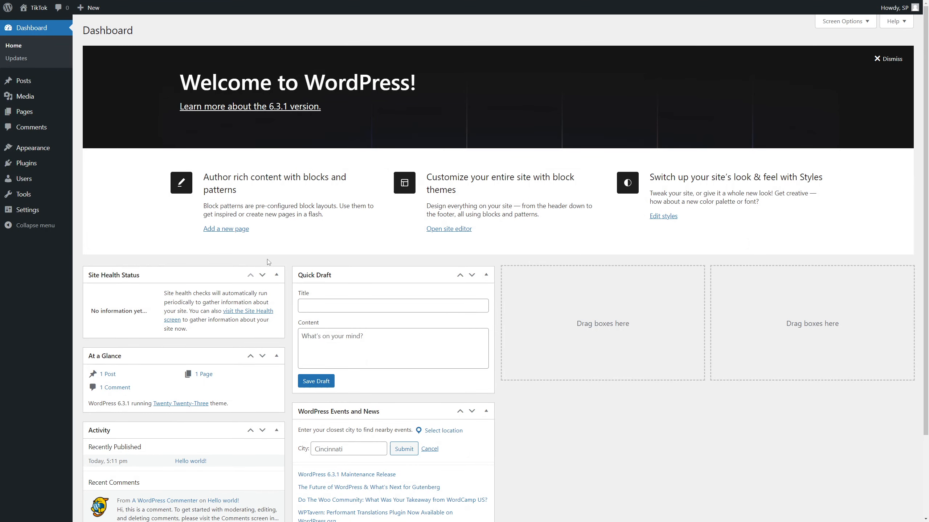
{"action": "mouse_move", "coordinate": [25, 163]}
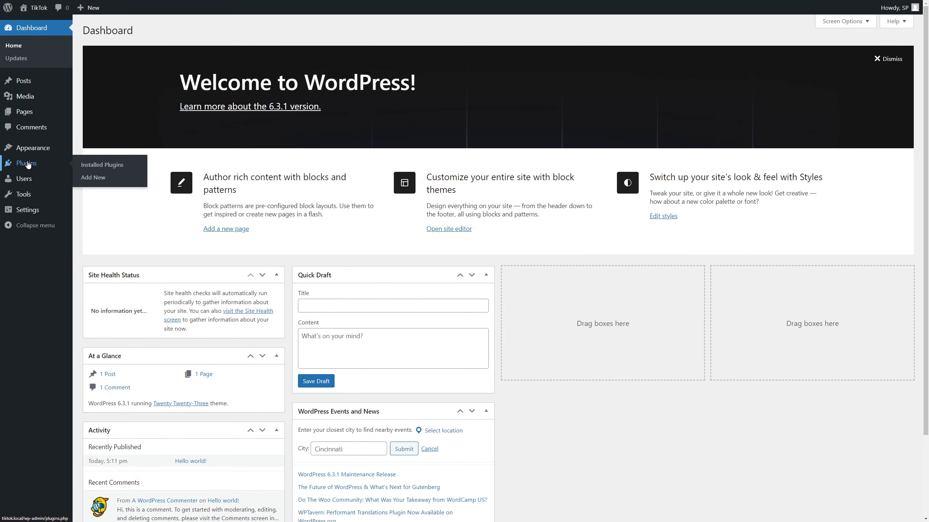
Step: Upload the SeedProd Pro zip, install and activate it, then verify the pasted license key
{"action": "left_click", "coordinate": [93, 178]}
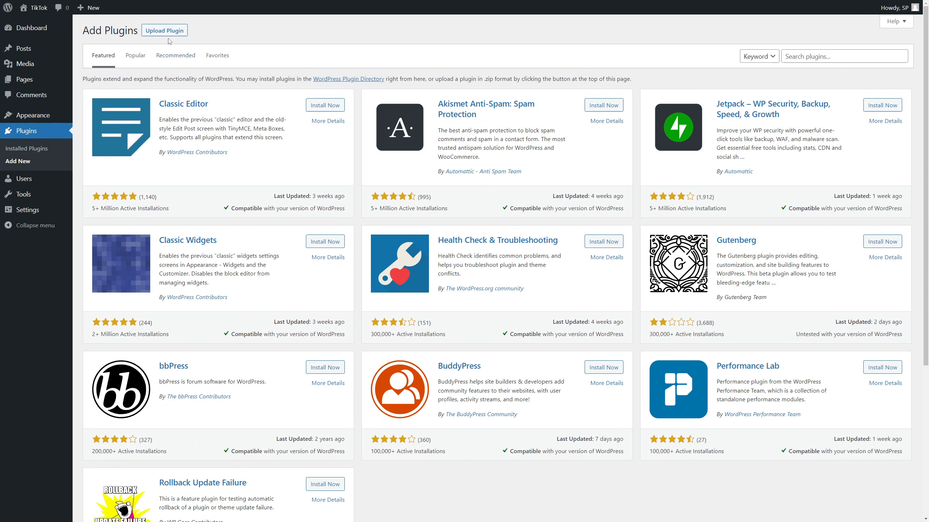
{"action": "left_click", "coordinate": [164, 31]}
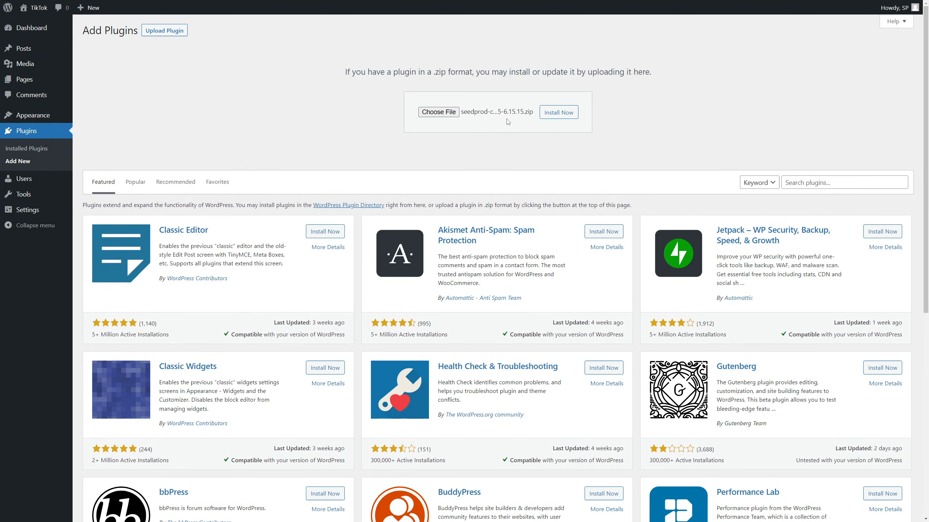
{"action": "mouse_move", "coordinate": [558, 112]}
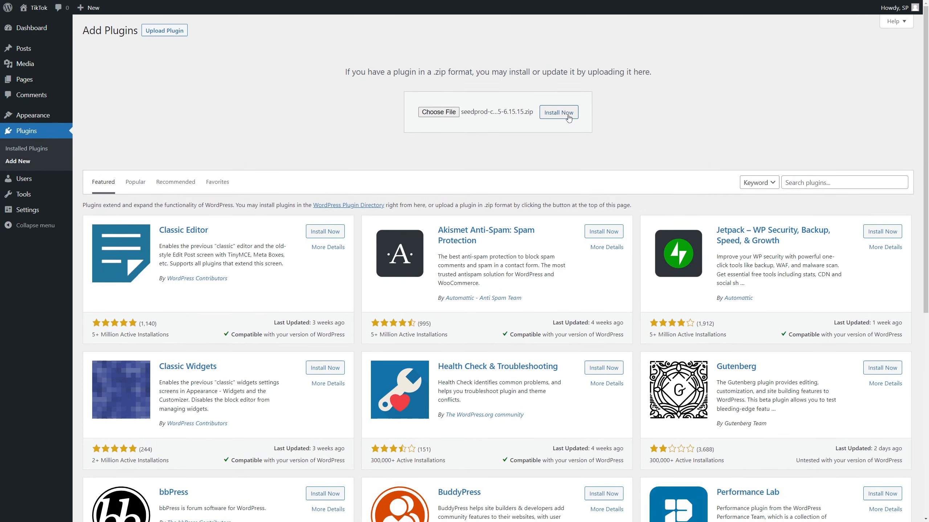
{"action": "left_click", "coordinate": [558, 112]}
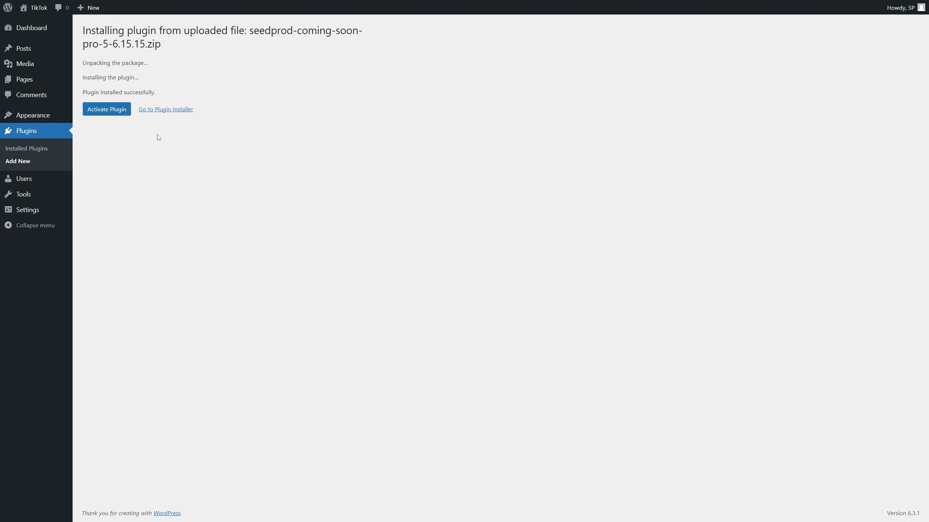
{"action": "left_click", "coordinate": [107, 109]}
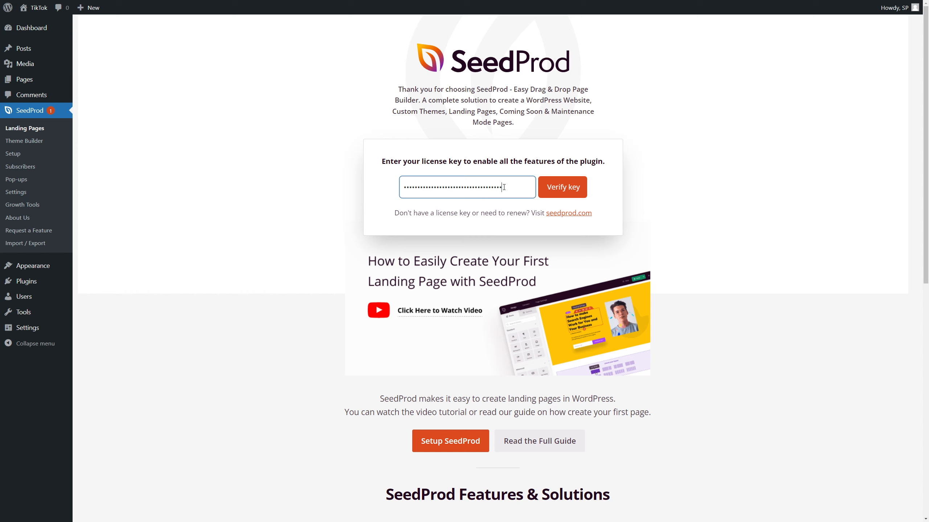
{"action": "left_click", "coordinate": [561, 187]}
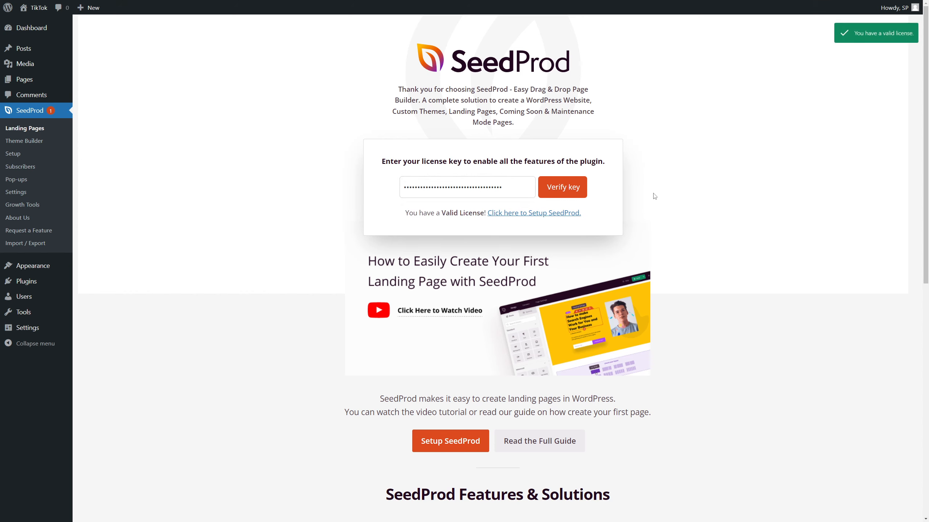
{"action": "mouse_move", "coordinate": [874, 53]}
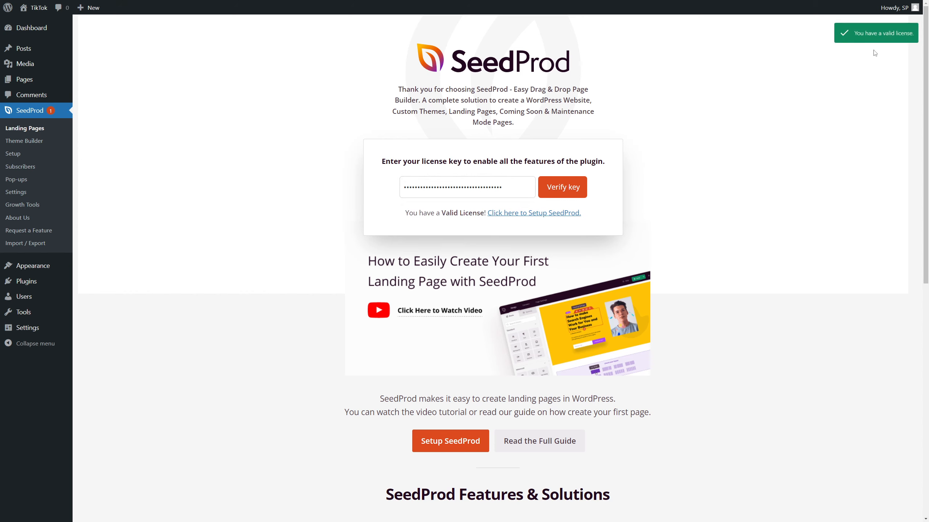
{"action": "mouse_move", "coordinate": [714, 191]}
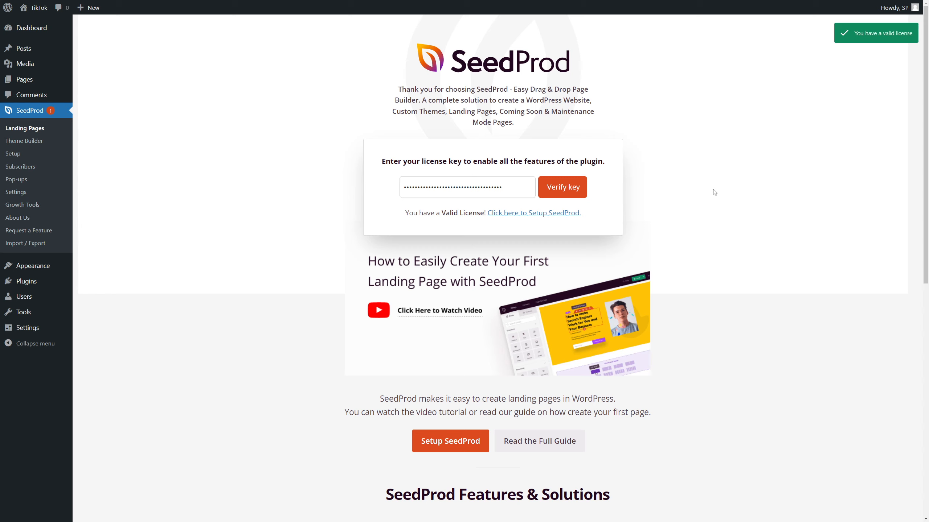
{"action": "mouse_move", "coordinate": [162, 173]}
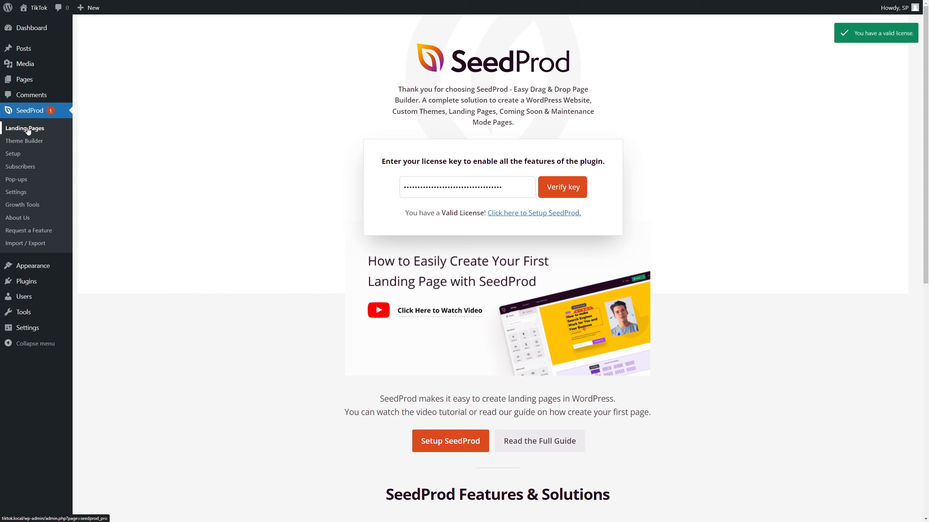
Step: Create a new landing page named 'Land' from a Lead Squeeze personal links template
{"action": "left_click", "coordinate": [25, 127]}
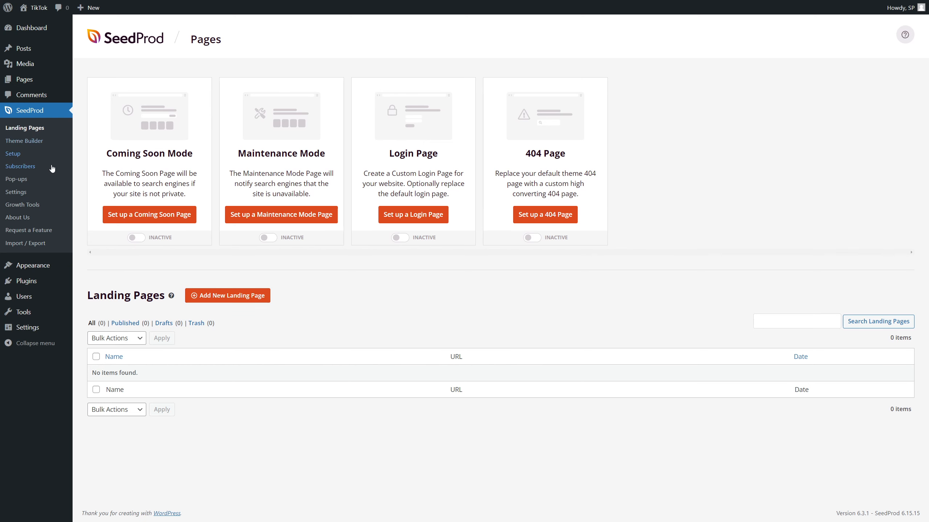
{"action": "mouse_move", "coordinate": [231, 299]}
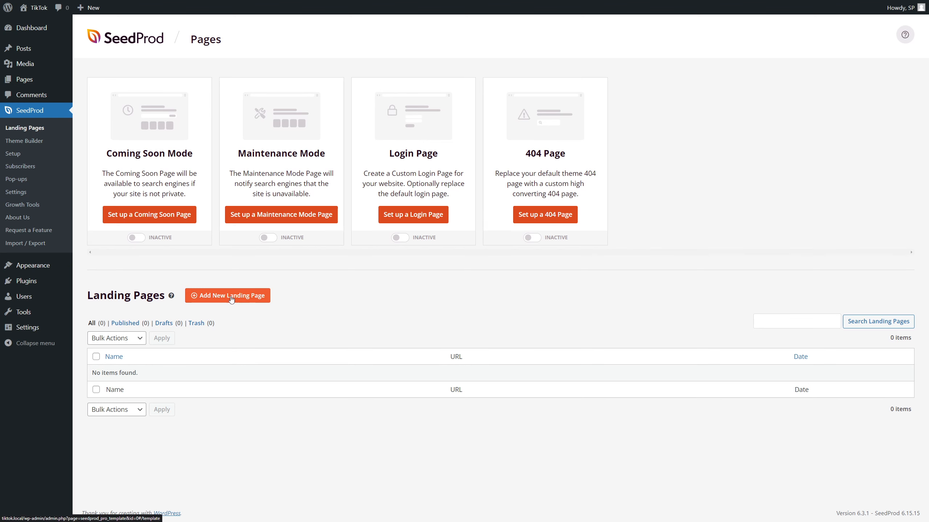
{"action": "left_click", "coordinate": [227, 295]}
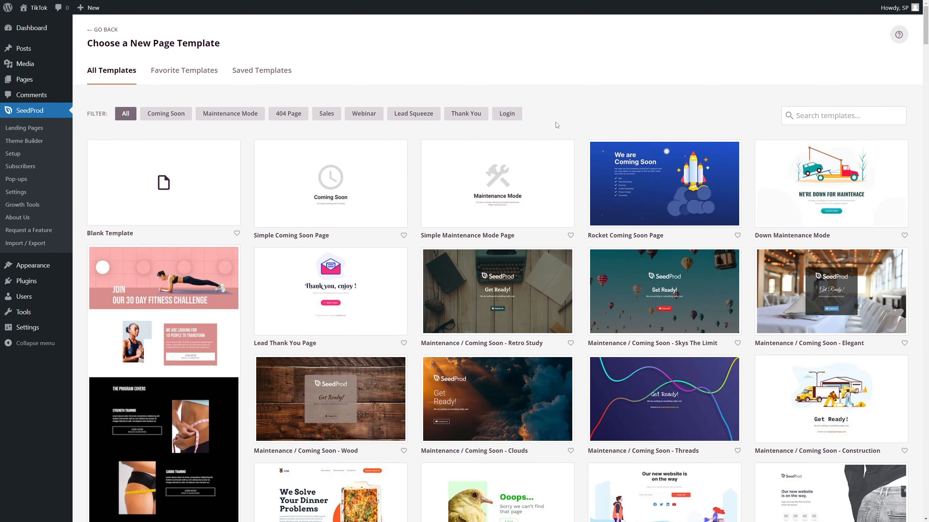
{"action": "mouse_move", "coordinate": [830, 184]}
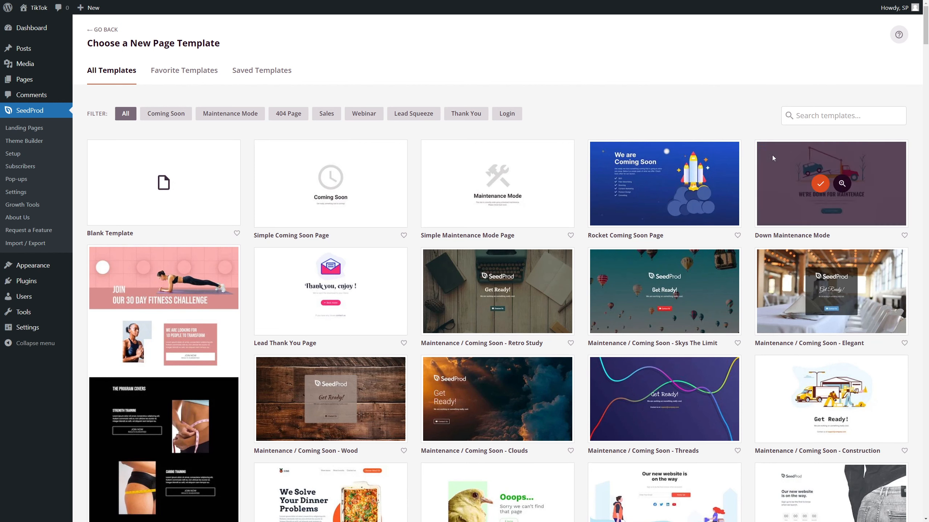
{"action": "mouse_move", "coordinate": [592, 99]}
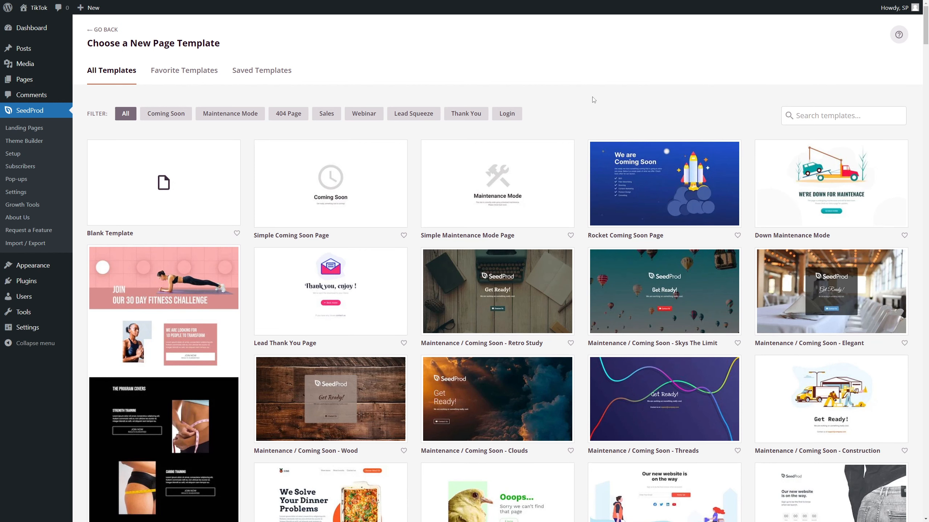
{"action": "mouse_move", "coordinate": [413, 114]}
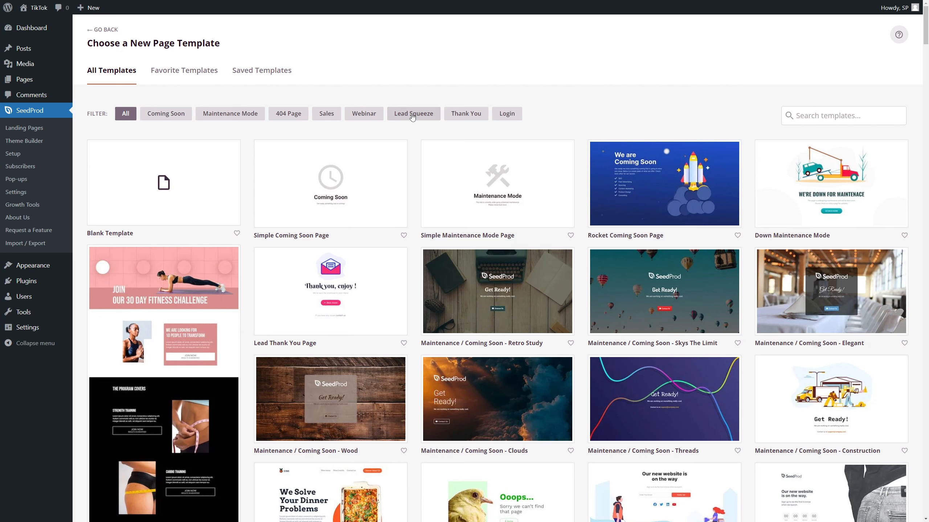
{"action": "left_click", "coordinate": [413, 113]}
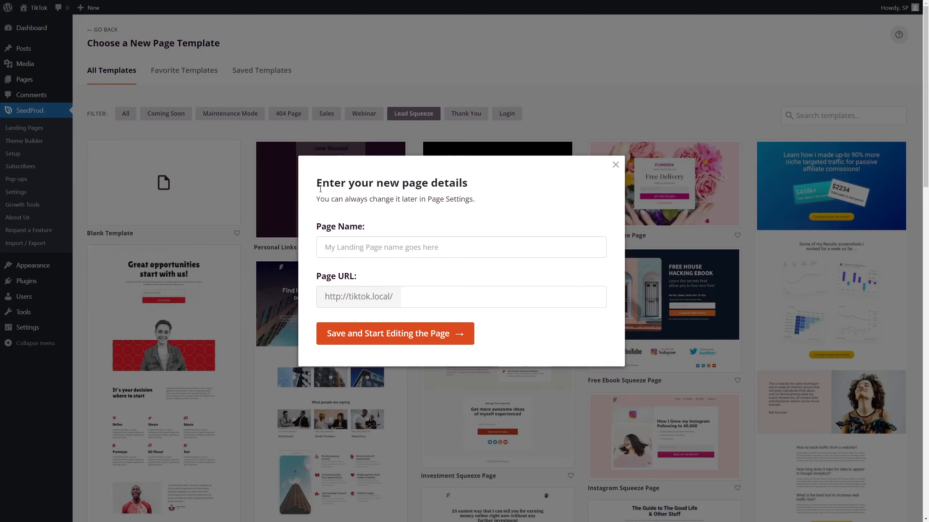
{"action": "type", "text": "Land"}
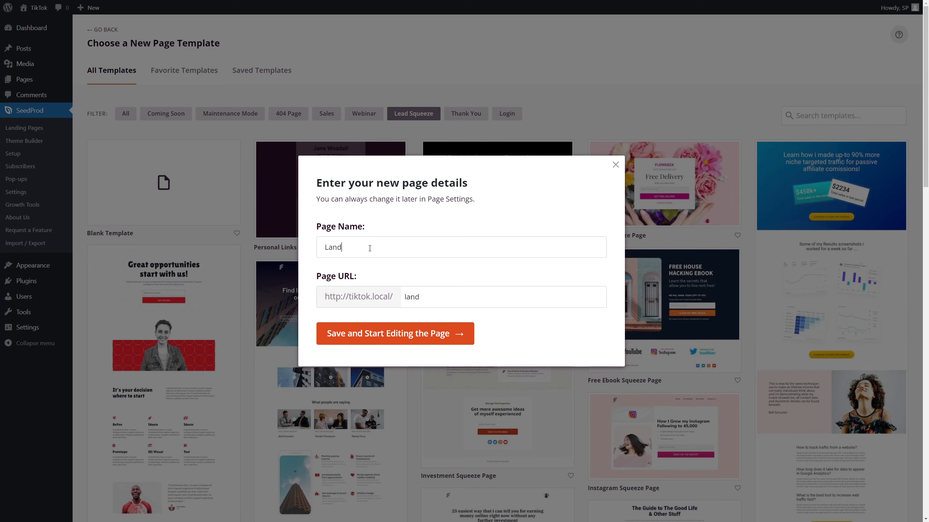
{"action": "left_click", "coordinate": [394, 333]}
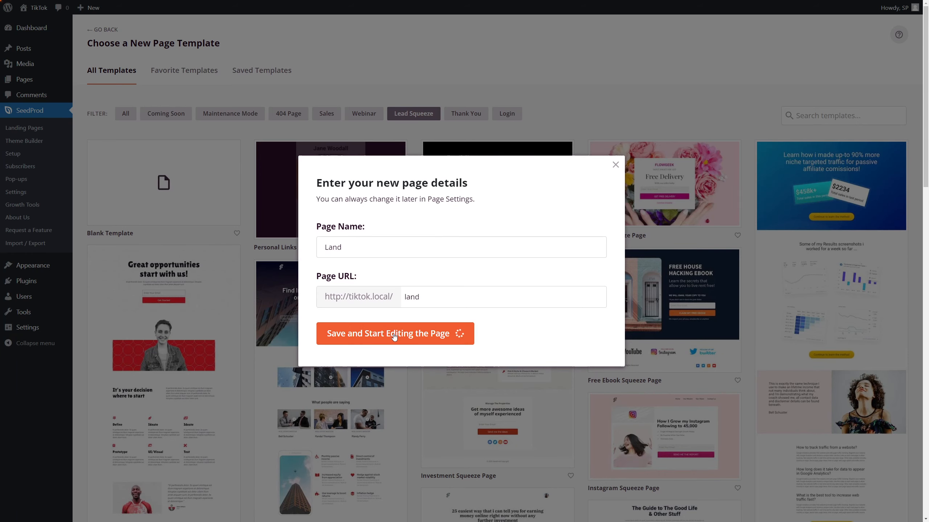
Step: Select the Section in the Layout navigator and set its Content Width to 400
{"action": "left_click", "coordinate": [394, 334]}
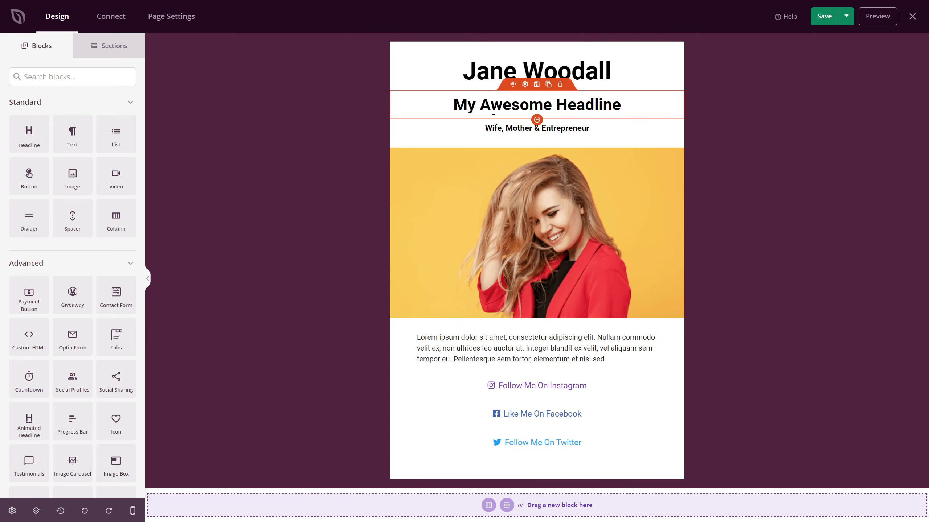
{"action": "left_click", "coordinate": [560, 84]}
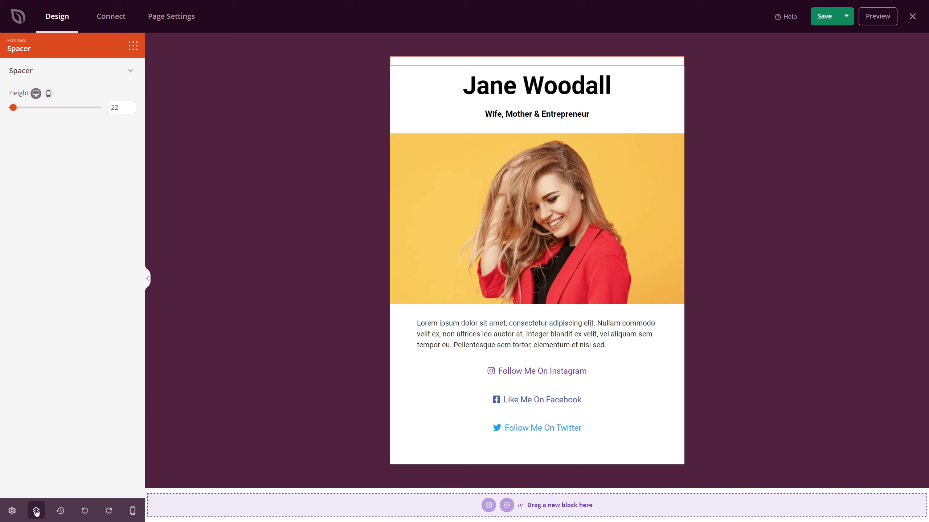
{"action": "left_click", "coordinate": [37, 511]}
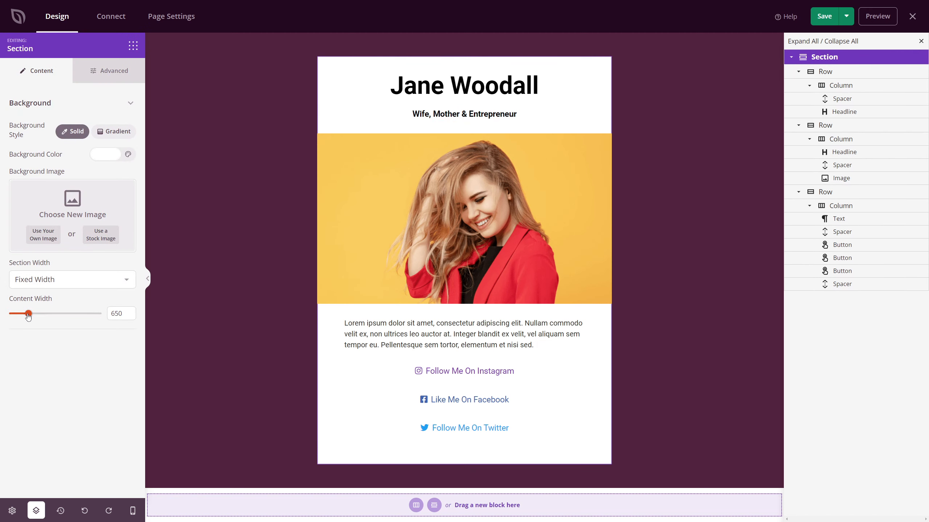
{"action": "left_click_drag", "start_coordinate": [28, 313], "coordinate": [8, 314]}
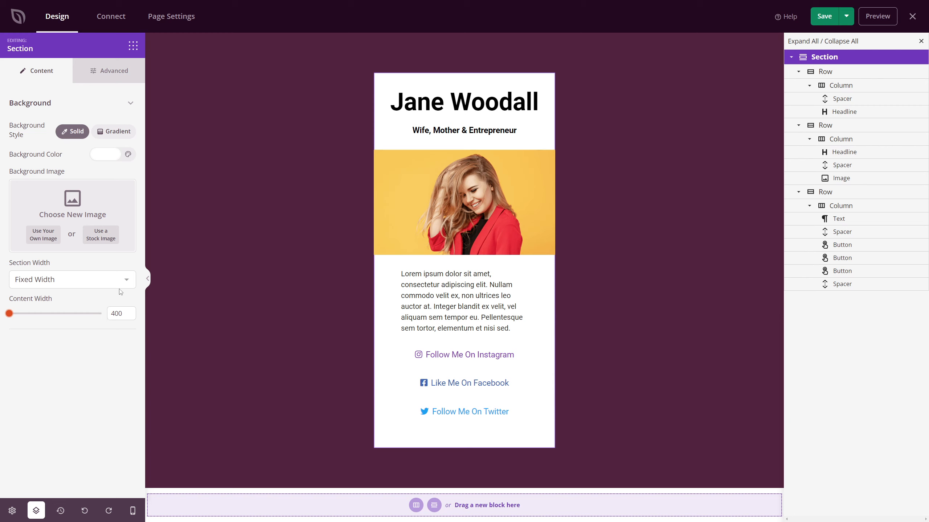
Step: On the Section's Advanced styling, apply a 2X Large shadow and a grey border of width 3
{"action": "left_click", "coordinate": [113, 71]}
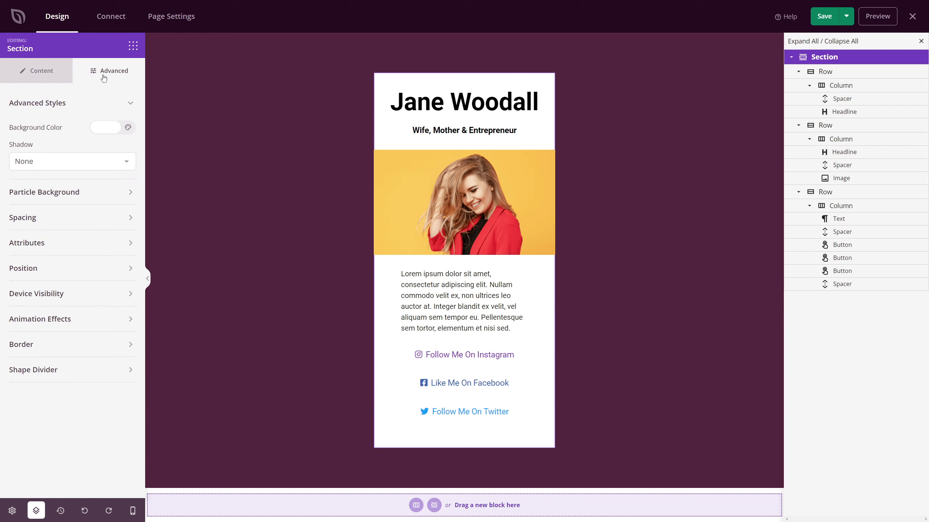
{"action": "left_click", "coordinate": [71, 161]}
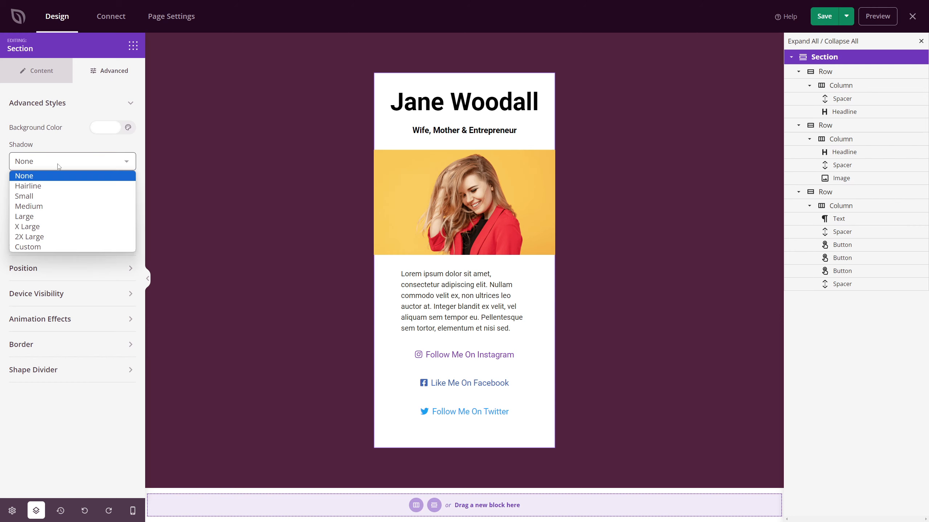
{"action": "left_click", "coordinate": [29, 237]}
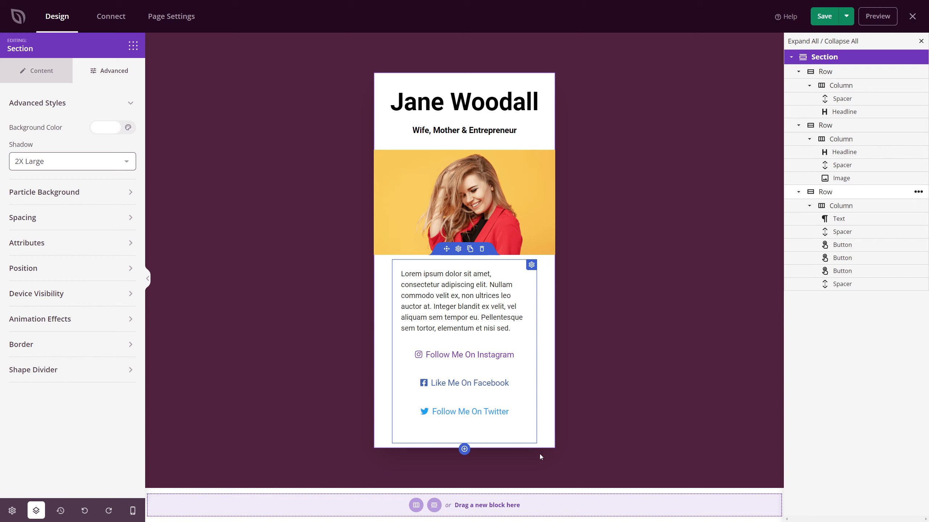
{"action": "mouse_move", "coordinate": [250, 174]}
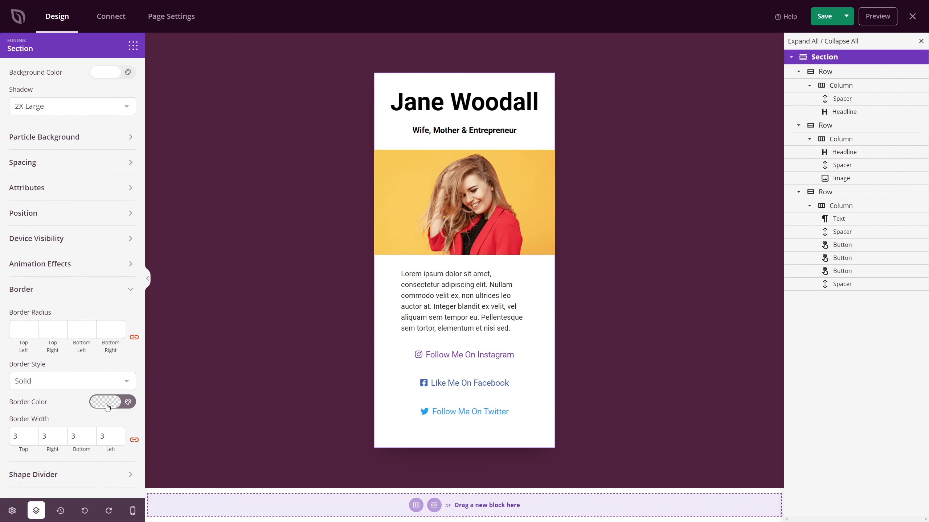
{"action": "left_click", "coordinate": [106, 401]}
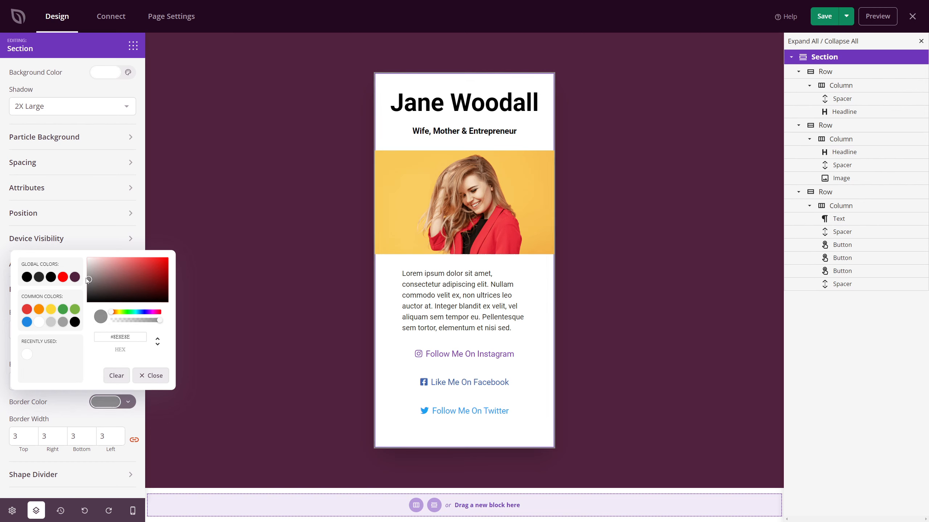
{"action": "left_click", "coordinate": [150, 376]}
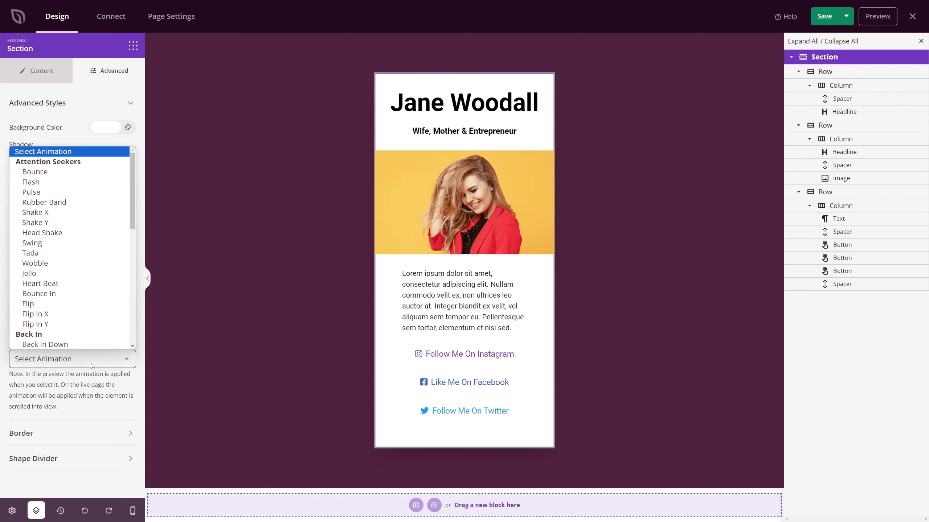
{"action": "scroll", "scroll_direction": "down", "scroll_amount": 3}
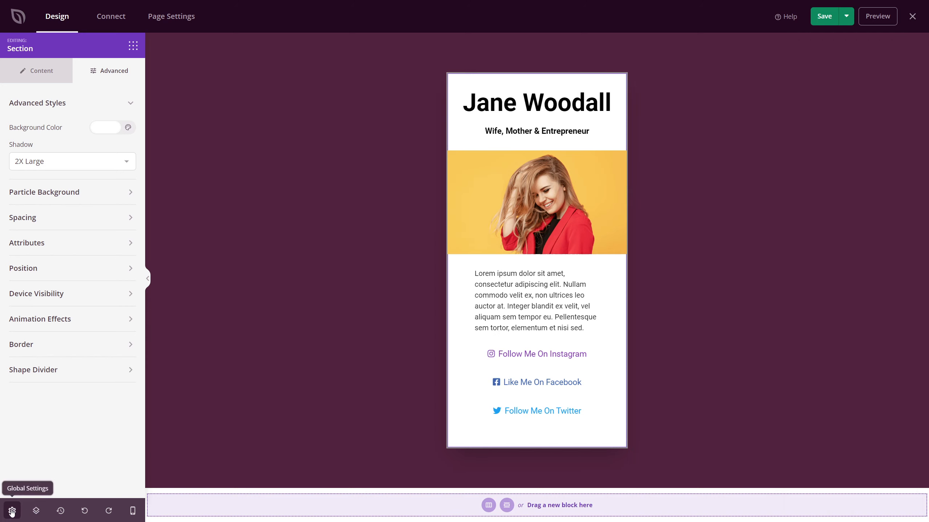
Step: In Global Settings, choose Quicksand headings with Helvetica Neue body and a light grey background
{"action": "left_click", "coordinate": [11, 511]}
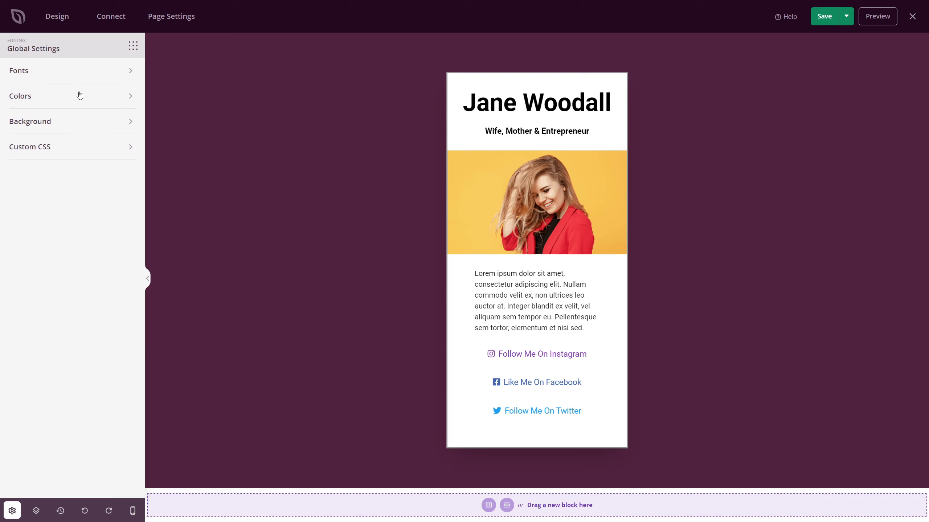
{"action": "mouse_move", "coordinate": [61, 148]}
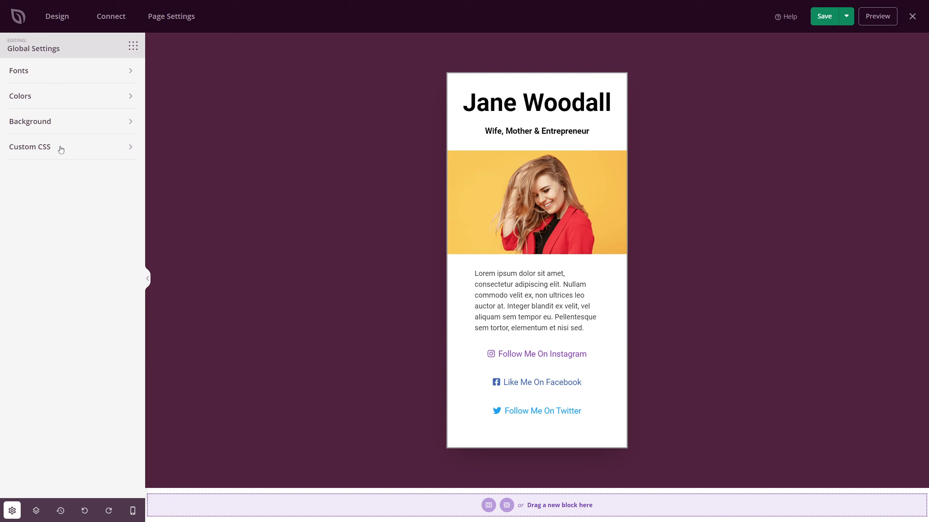
{"action": "left_click", "coordinate": [71, 70]}
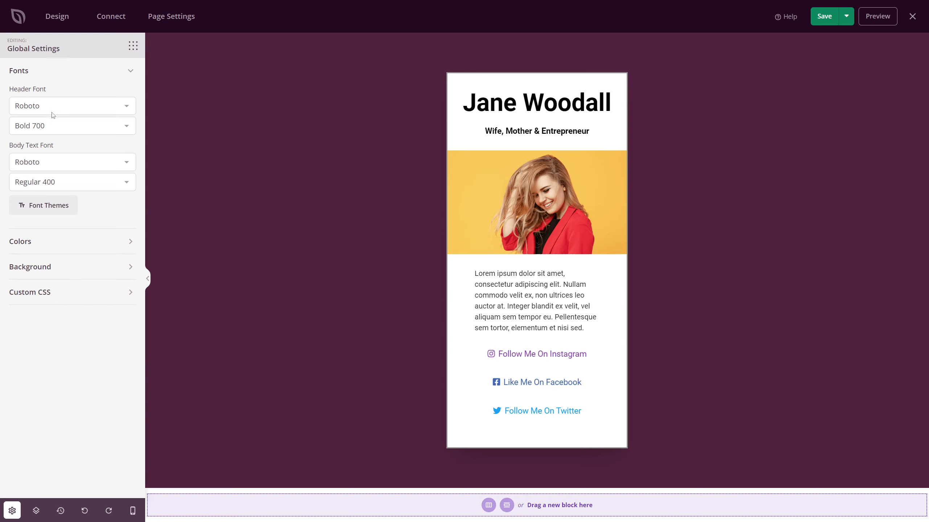
{"action": "left_click", "coordinate": [71, 106]}
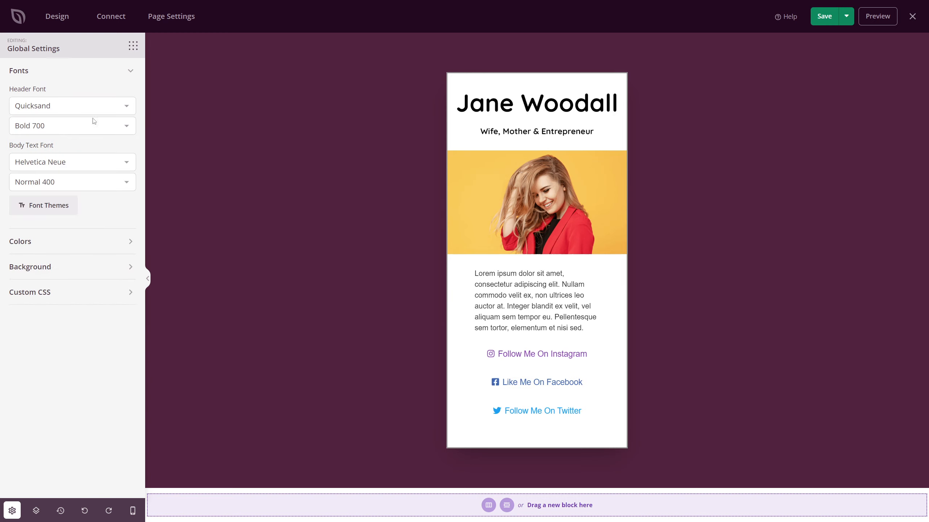
{"action": "mouse_move", "coordinate": [27, 167]}
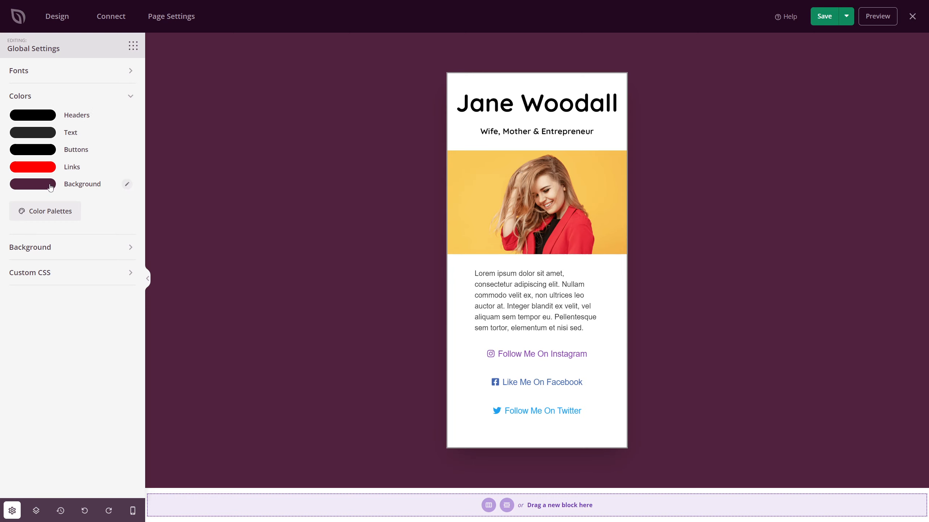
{"action": "left_click", "coordinate": [32, 184]}
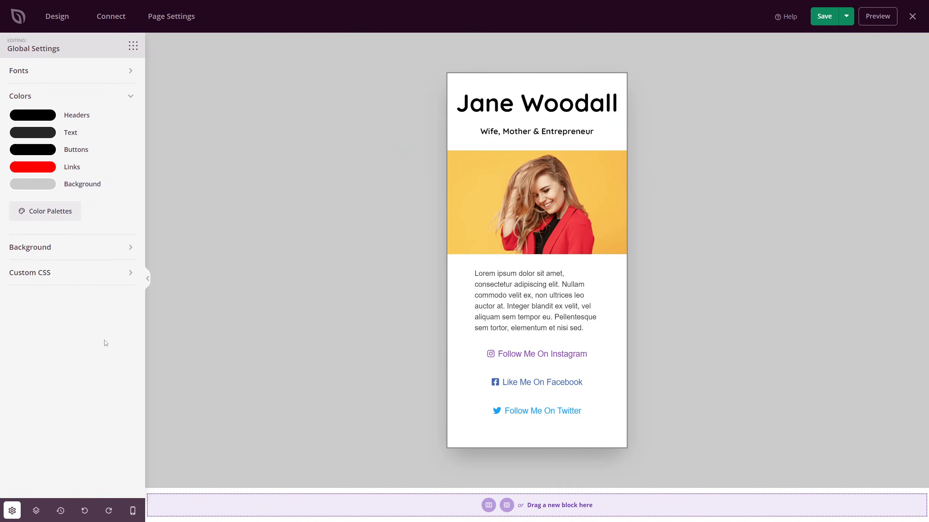
{"action": "left_click", "coordinate": [537, 302]}
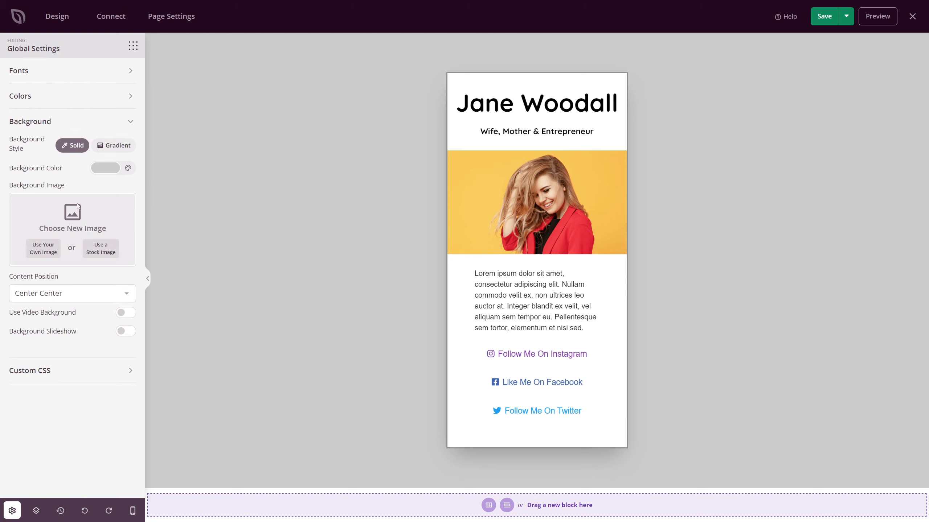
{"action": "mouse_move", "coordinate": [87, 329]}
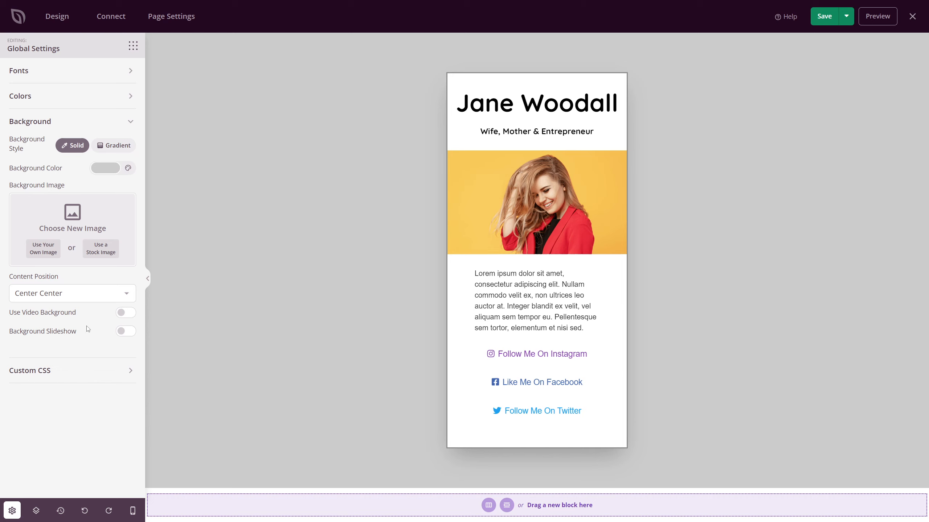
Step: Toggle the video background on and off and try out the gradient background type
{"action": "left_click", "coordinate": [124, 312]}
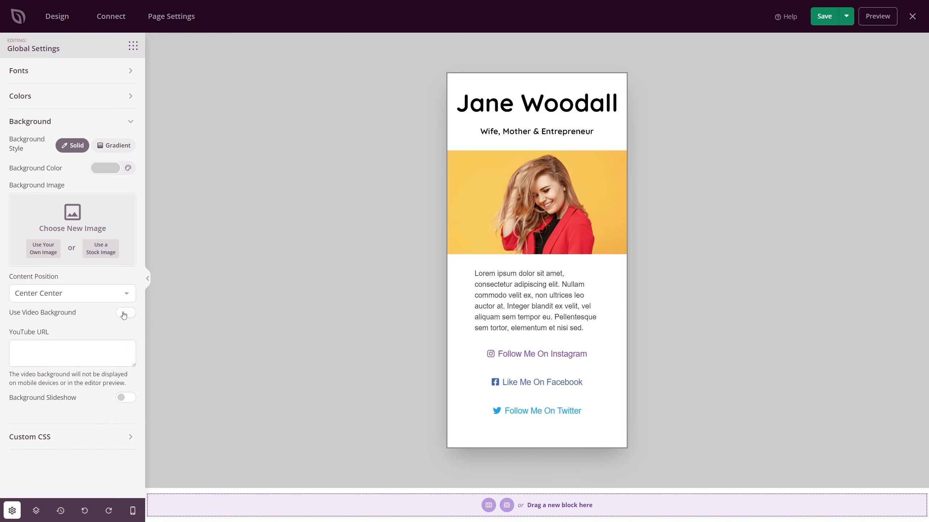
{"action": "left_click", "coordinate": [125, 313]}
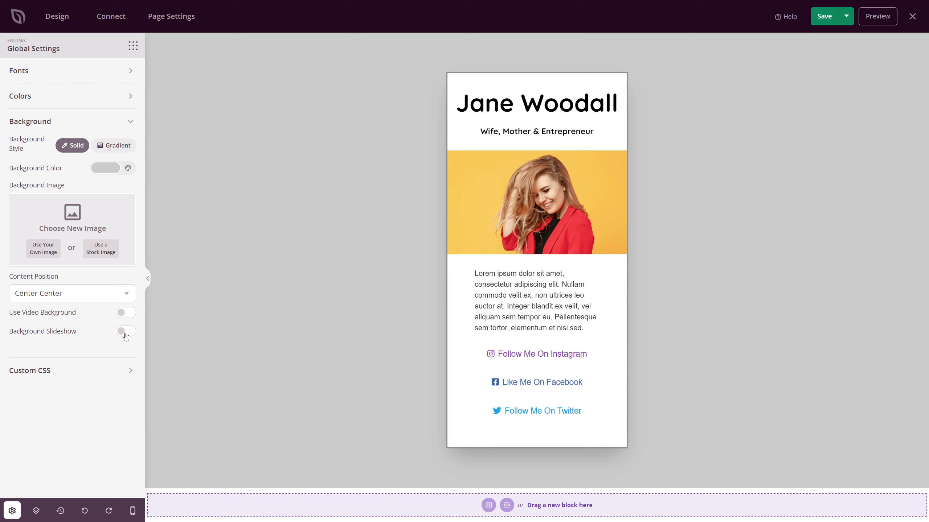
{"action": "left_click", "coordinate": [117, 145]}
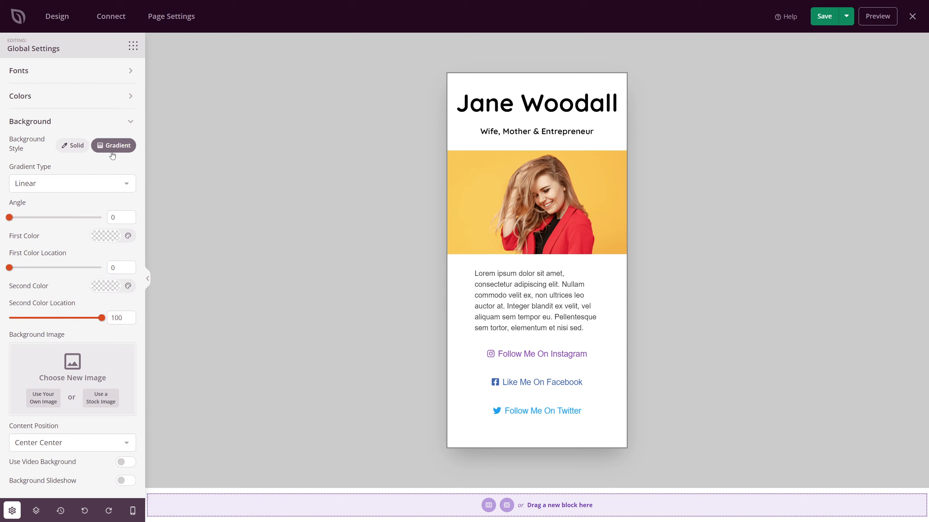
{"action": "left_click", "coordinate": [73, 183]}
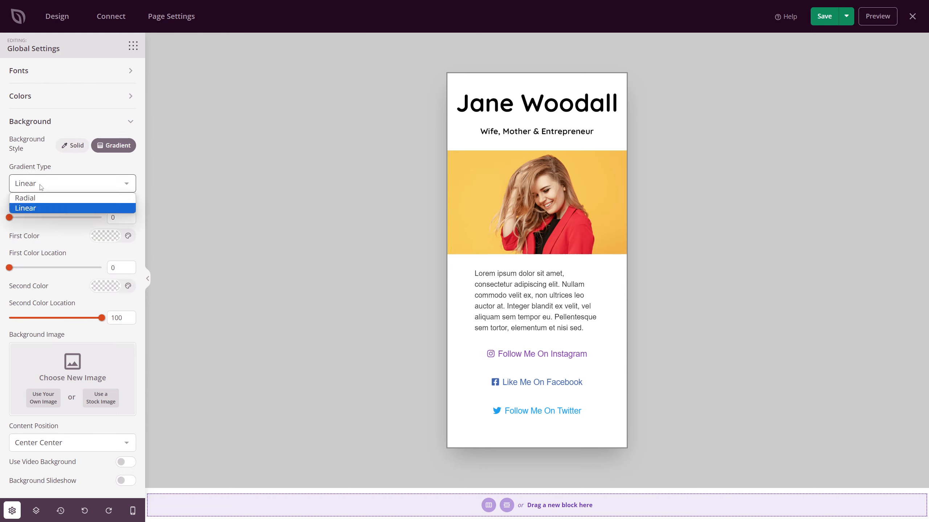
{"action": "left_click", "coordinate": [30, 121]}
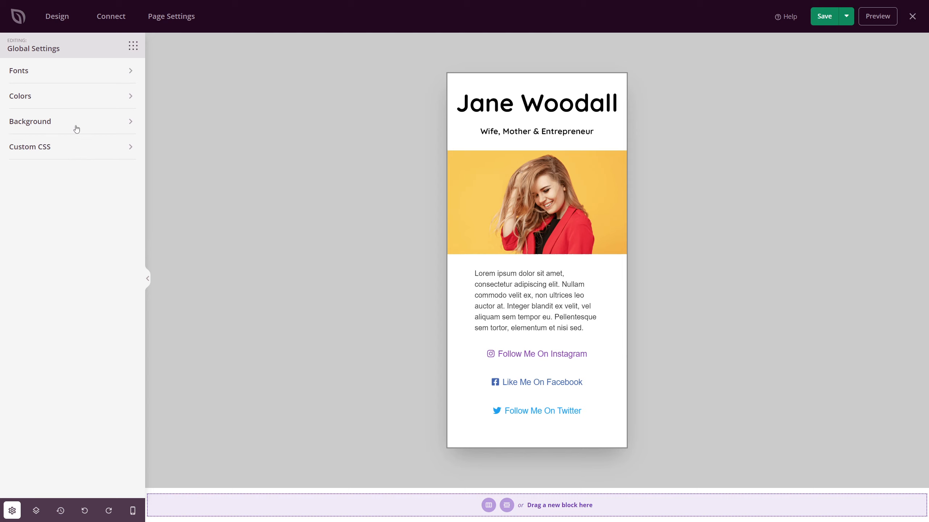
{"action": "left_click", "coordinate": [536, 103]}
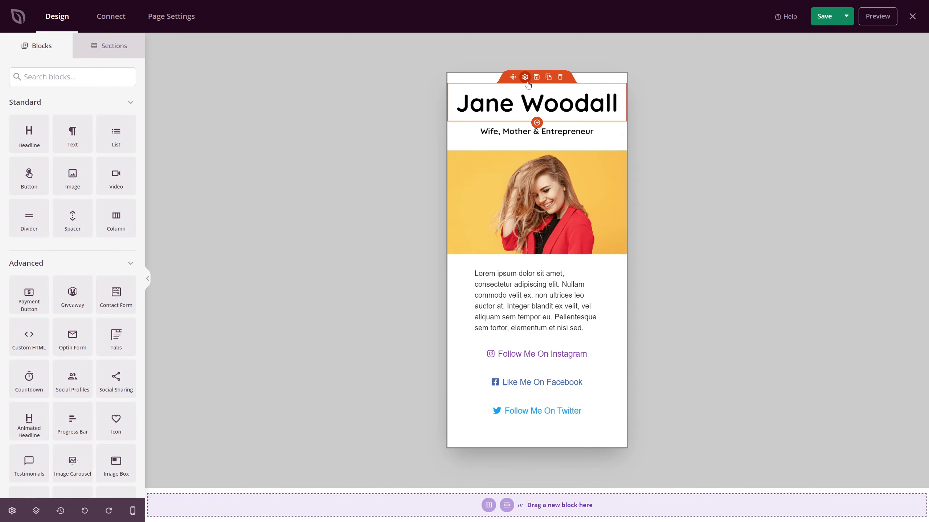
{"action": "left_click", "coordinate": [524, 77]}
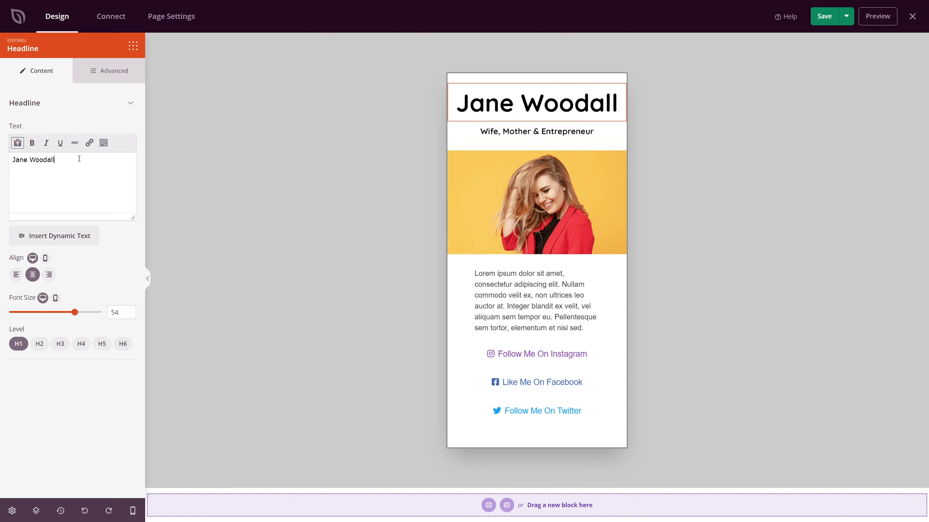
{"action": "type", "text": "Rebecca Ross"}
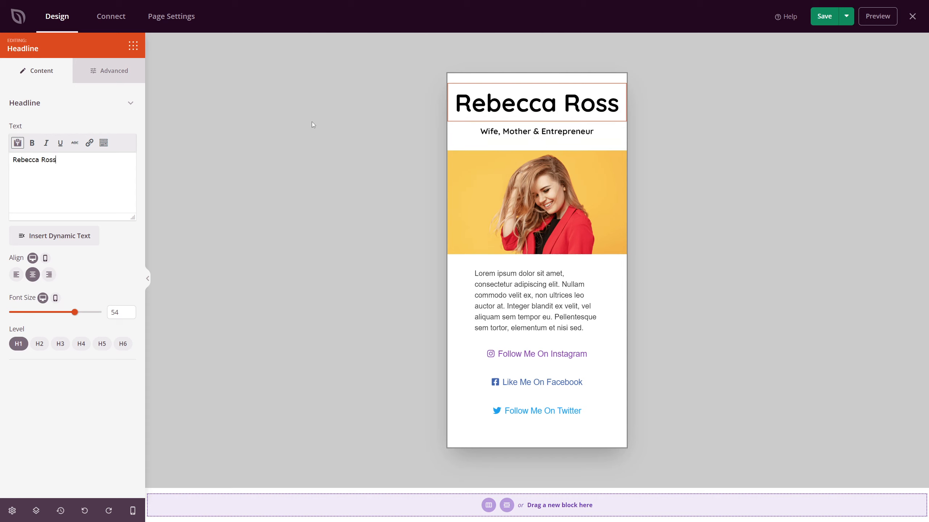
{"action": "left_click", "coordinate": [537, 130]}
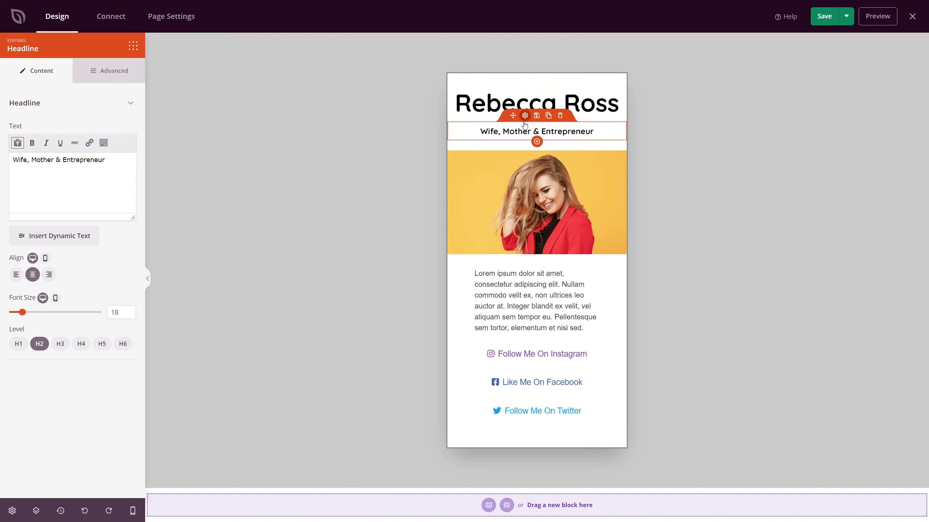
{"action": "triple_click", "coordinate": [58, 159]}
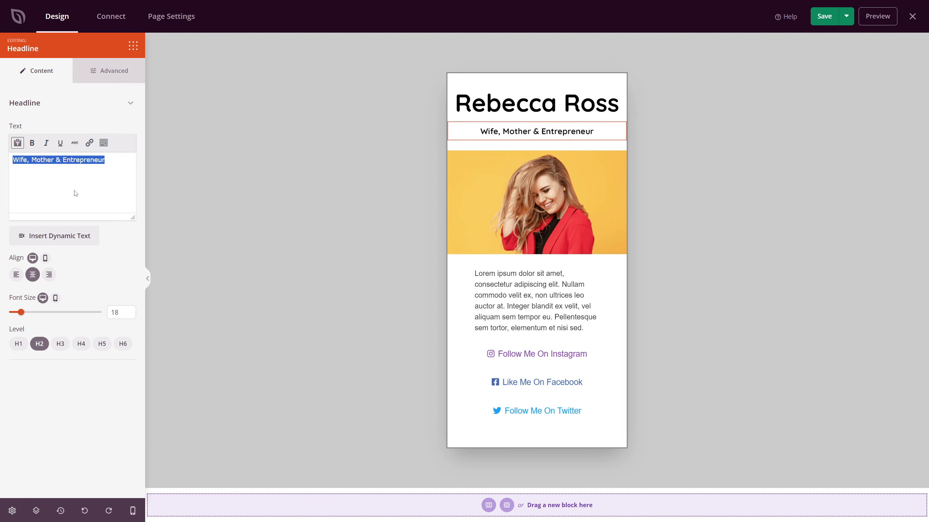
{"action": "type", "text": "Student & TikTok Star"}
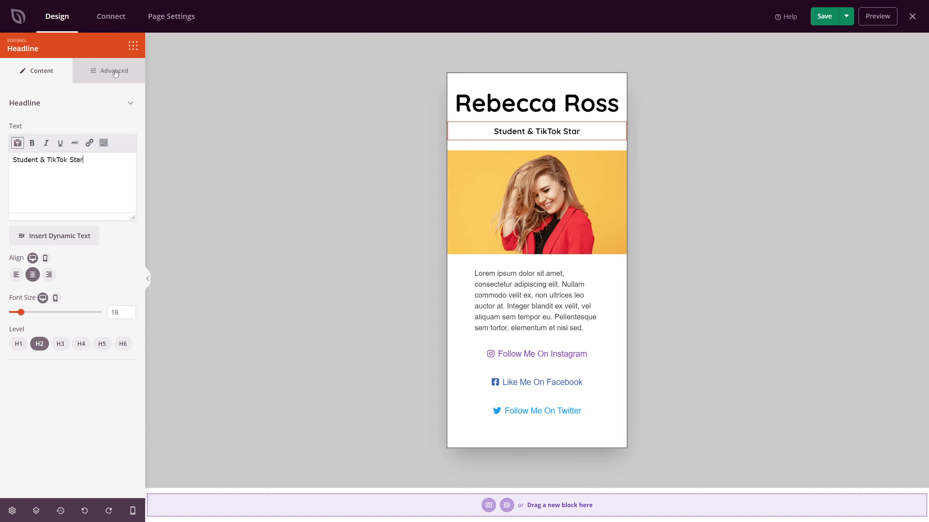
{"action": "left_click", "coordinate": [114, 70]}
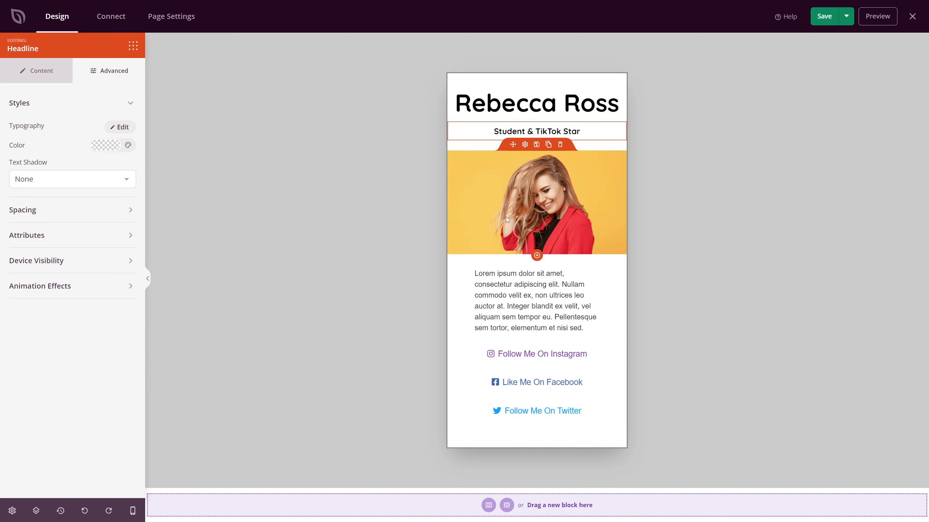
Step: Swap the placeholder photo for the smiling woman in red and set its width to 200
{"action": "left_click", "coordinate": [536, 202]}
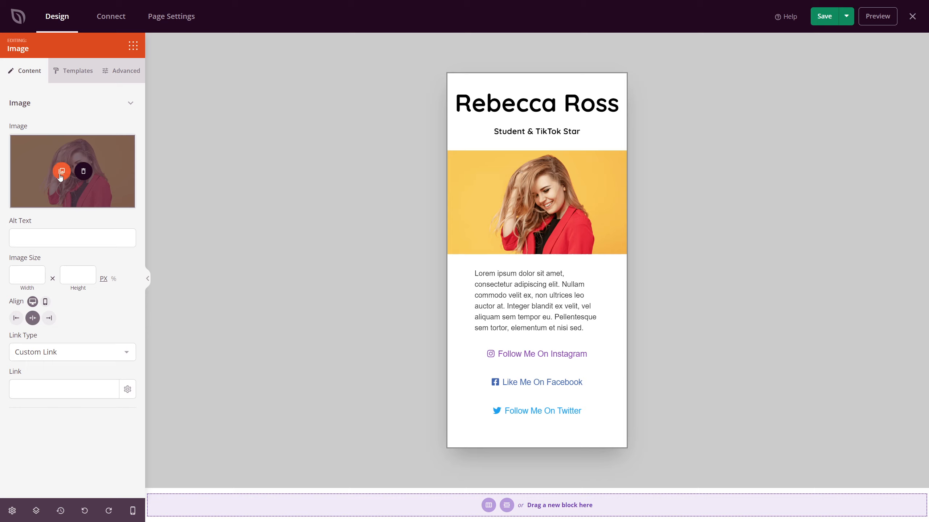
{"action": "left_click", "coordinate": [62, 171]}
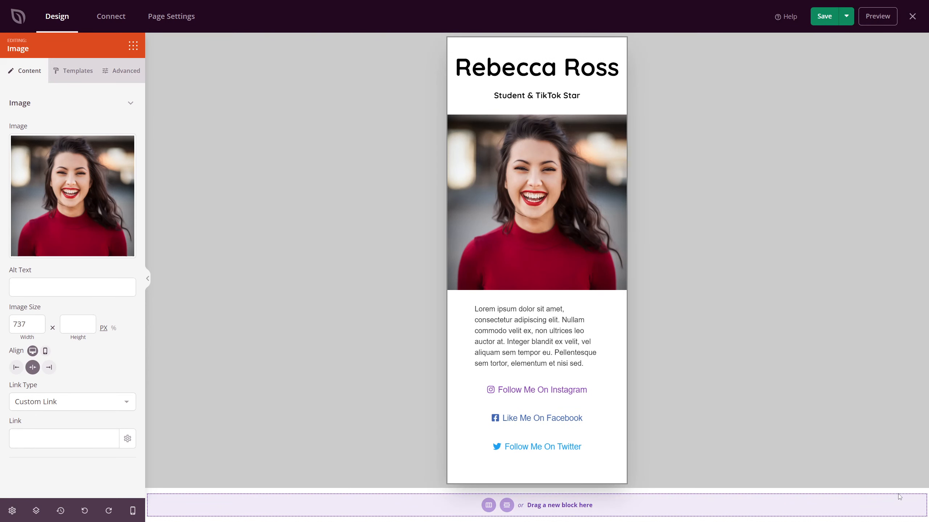
{"action": "mouse_move", "coordinate": [350, 309]}
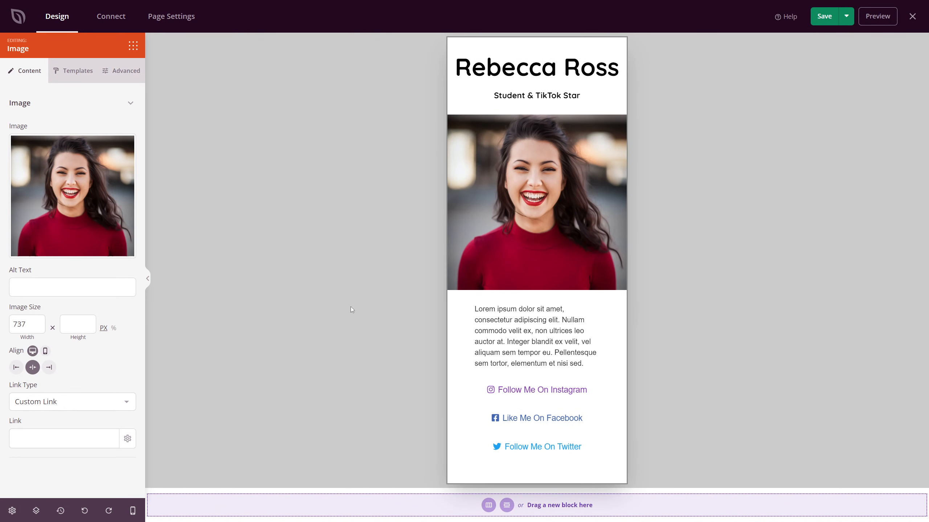
{"action": "left_click", "coordinate": [24, 324]}
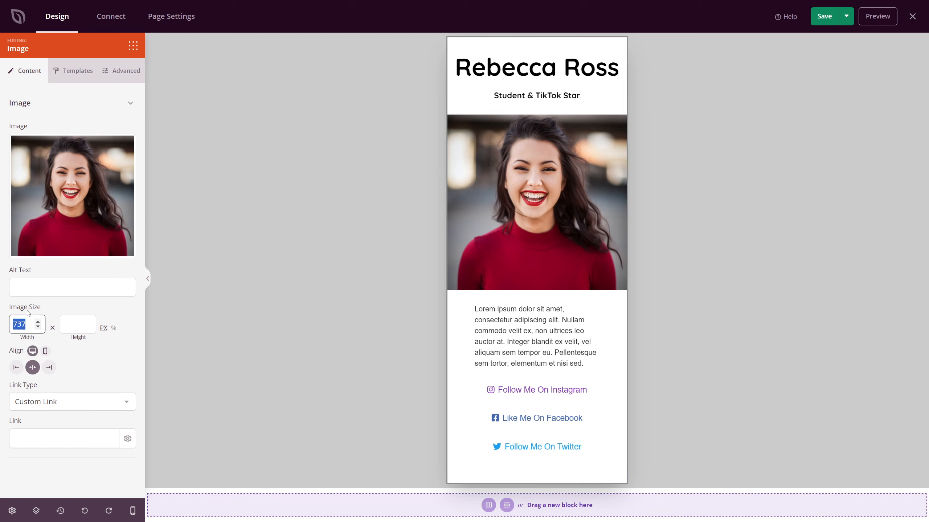
{"action": "type", "text": "200"}
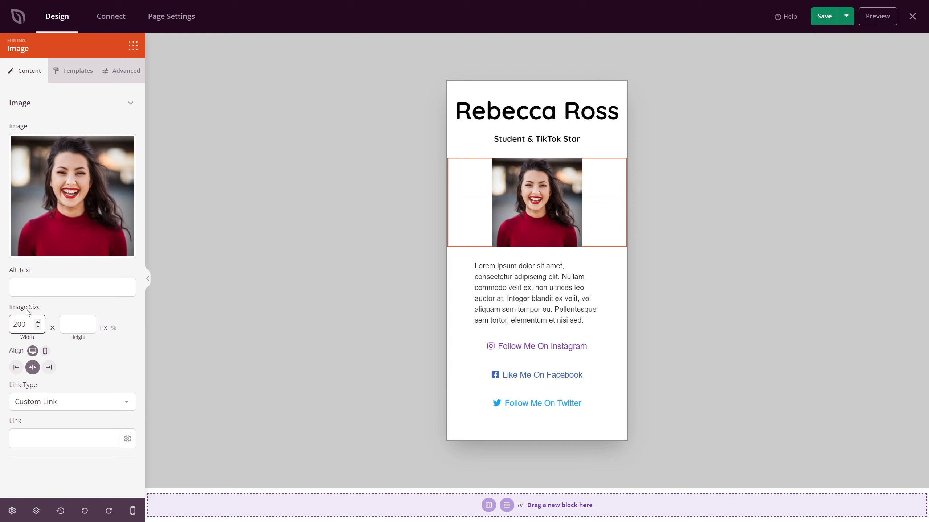
{"action": "left_click", "coordinate": [73, 401]}
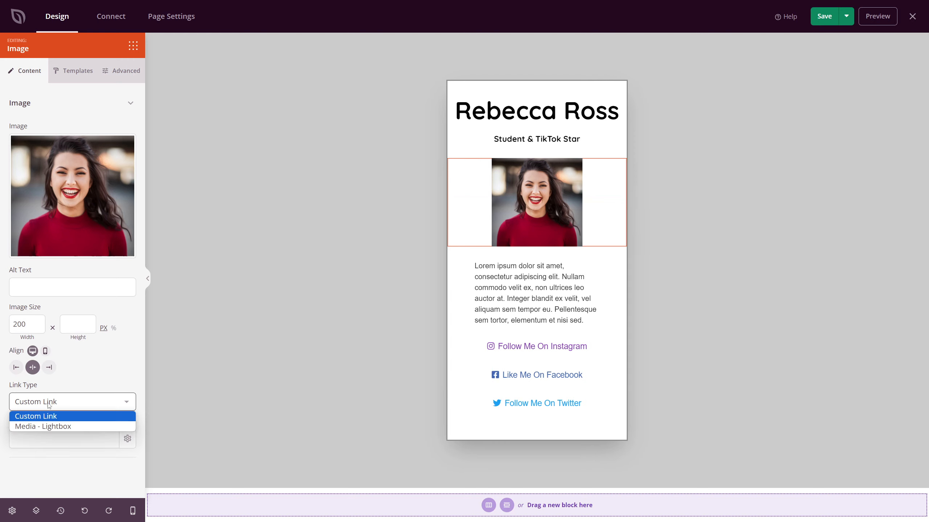
{"action": "left_click", "coordinate": [77, 71]}
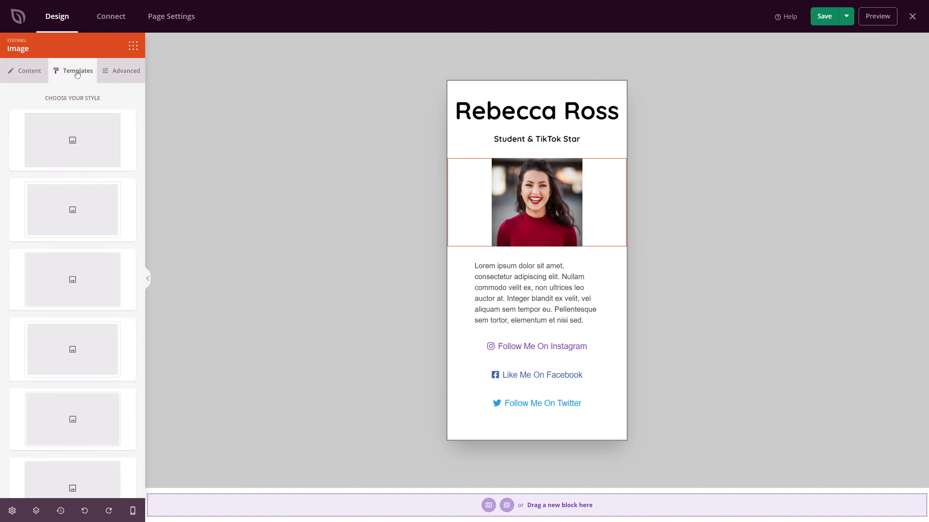
{"action": "mouse_move", "coordinate": [122, 70]}
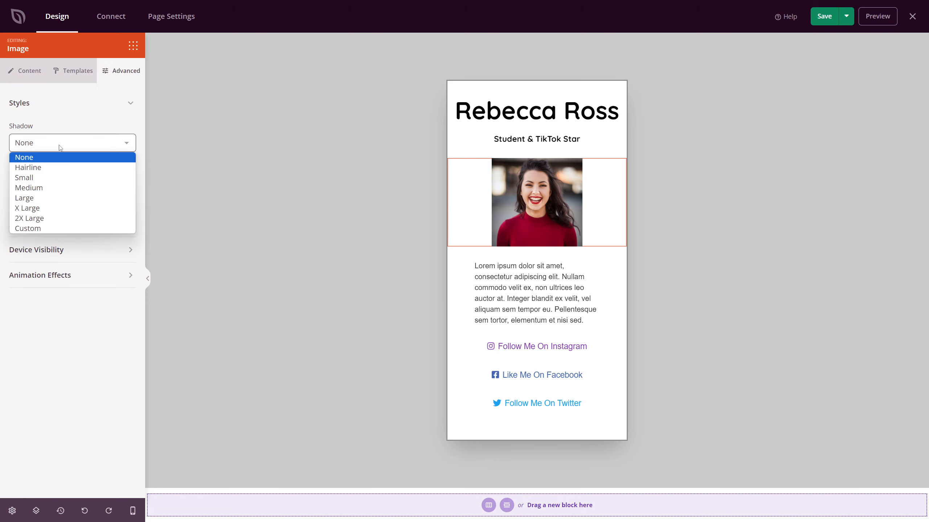
Step: Give the photo an X Large shadow, border radius 1000, red border width 3 and padding 3
{"action": "left_click", "coordinate": [27, 209]}
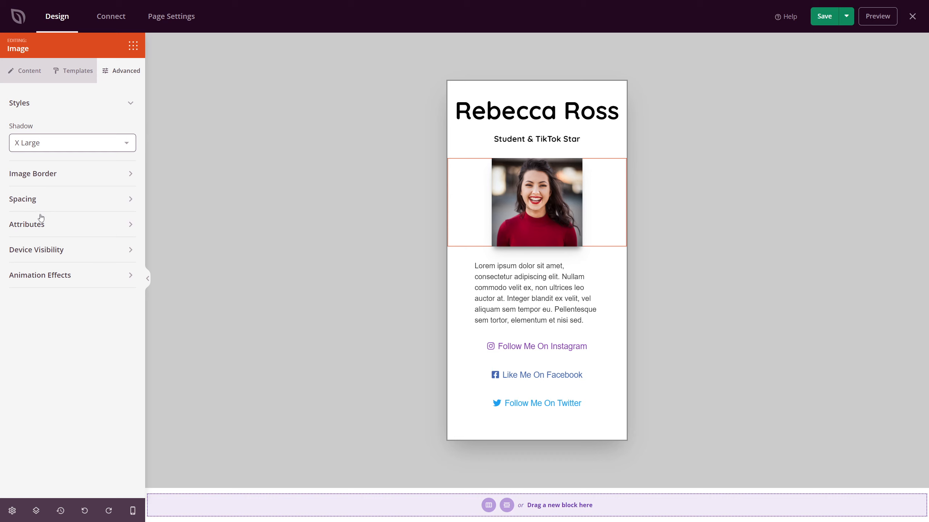
{"action": "left_click", "coordinate": [32, 173]}
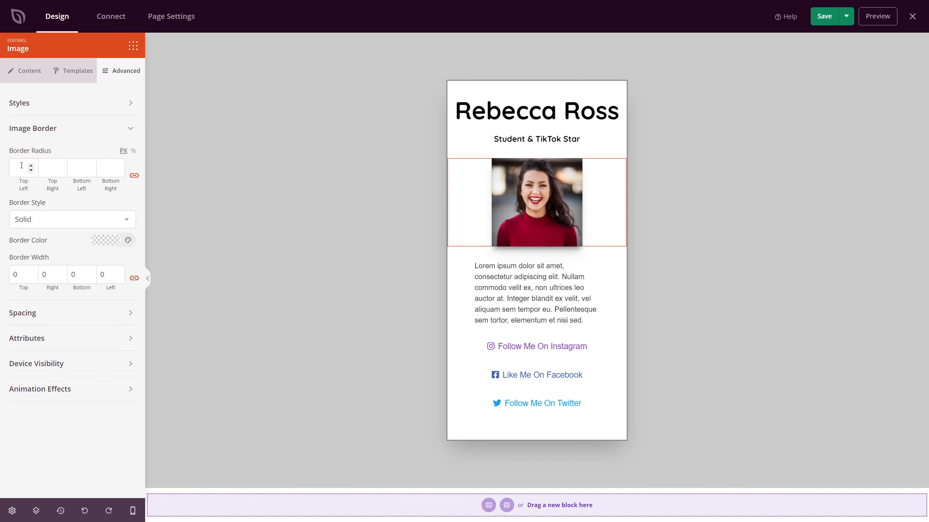
{"action": "type", "text": "1000"}
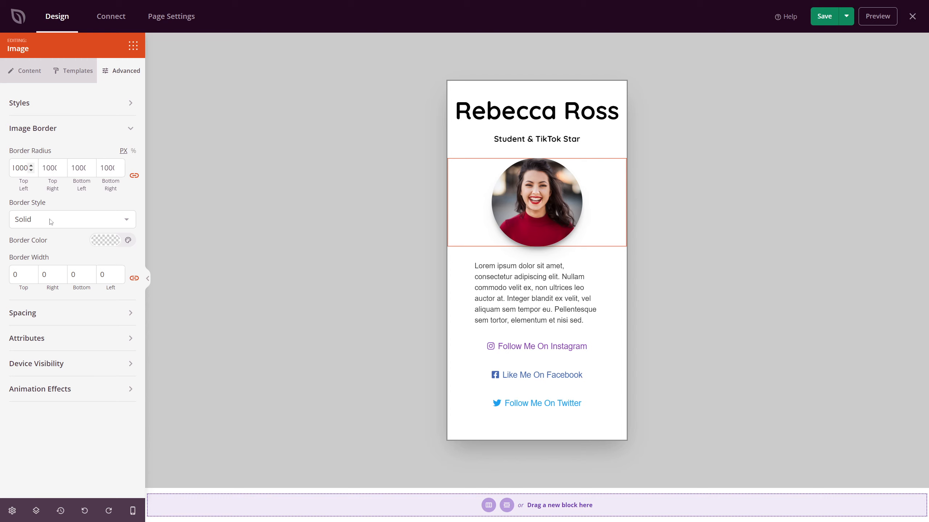
{"action": "left_click", "coordinate": [105, 240]}
{"action": "type", "text": "3"}
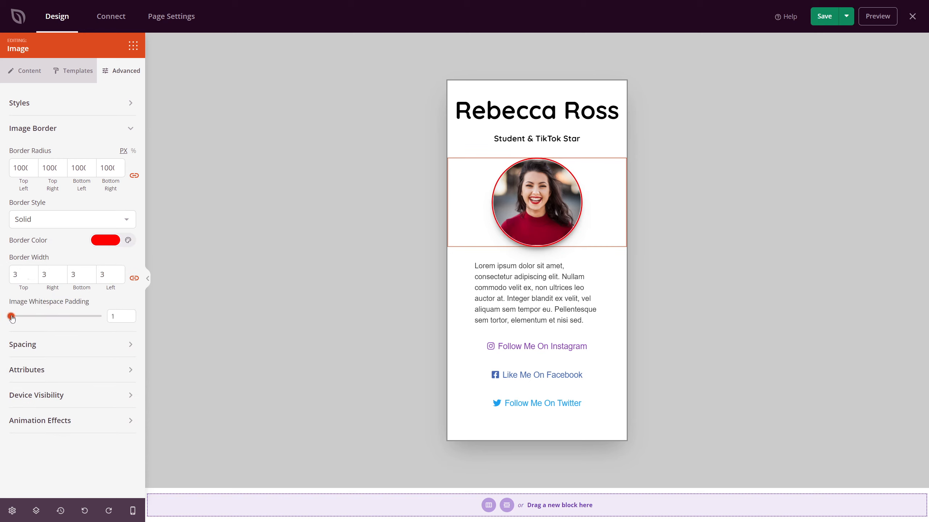
{"action": "left_click_drag", "start_coordinate": [11, 316], "coordinate": [15, 316]}
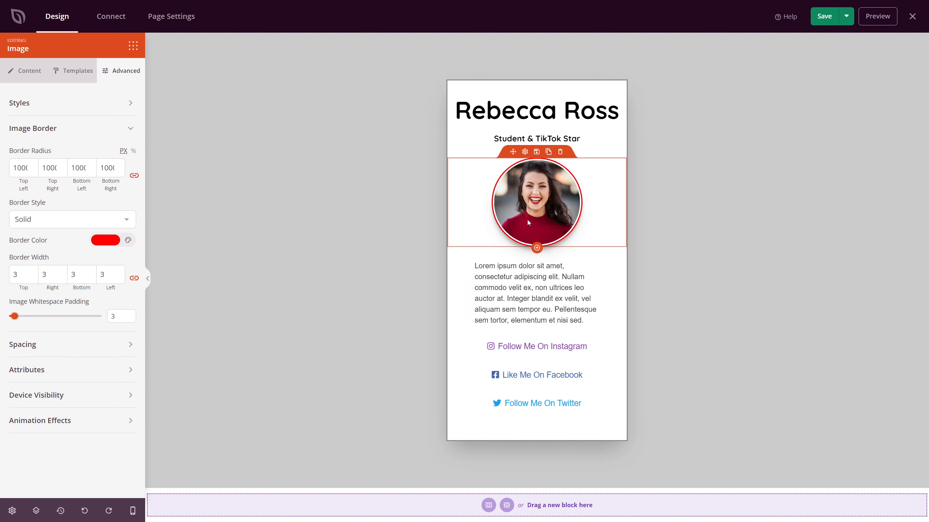
{"action": "mouse_move", "coordinate": [436, 192]}
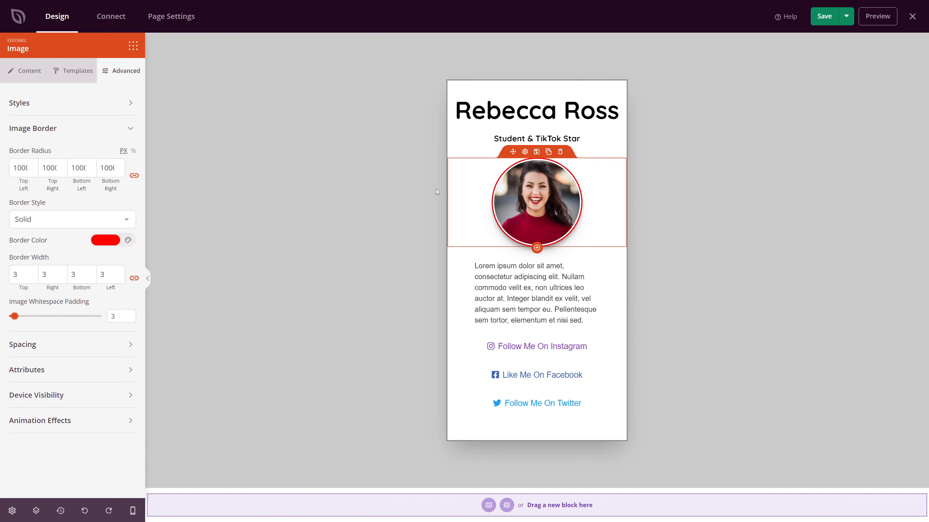
{"action": "left_click", "coordinate": [33, 127]}
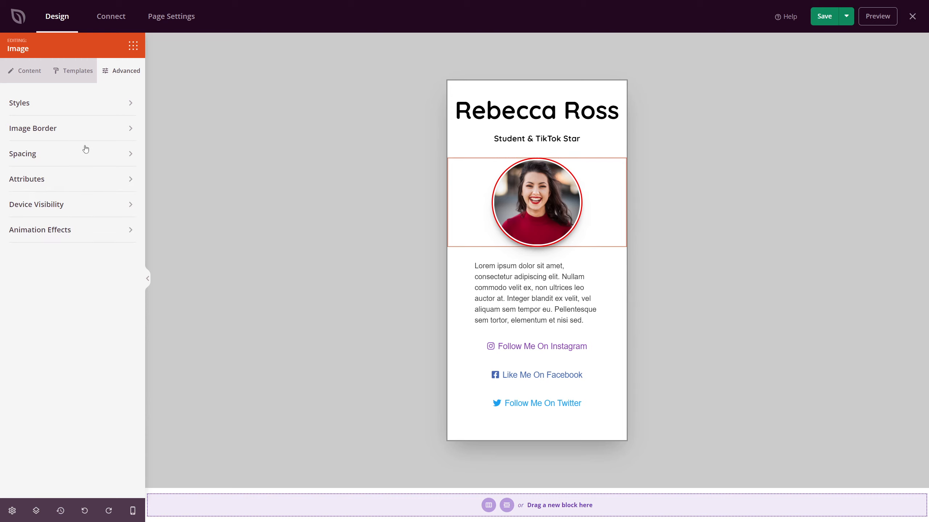
{"action": "mouse_move", "coordinate": [54, 212]}
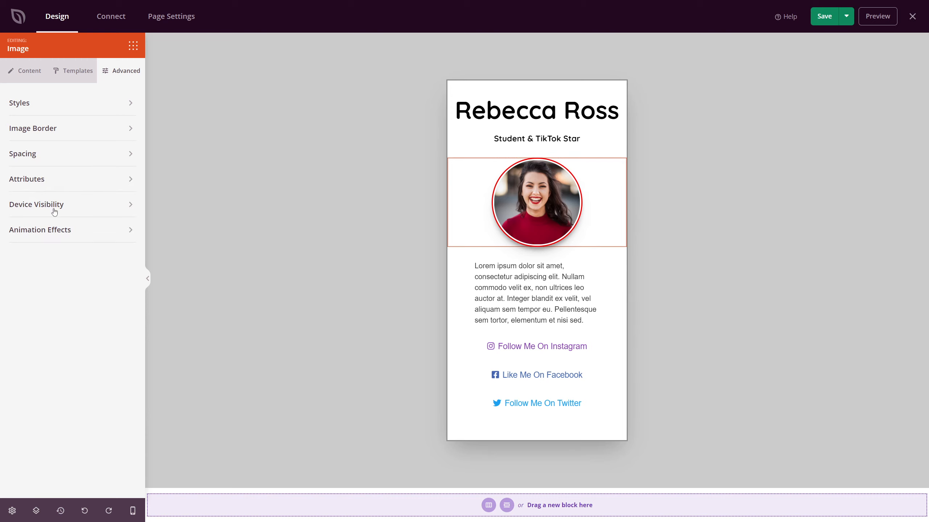
{"action": "mouse_move", "coordinate": [68, 239]}
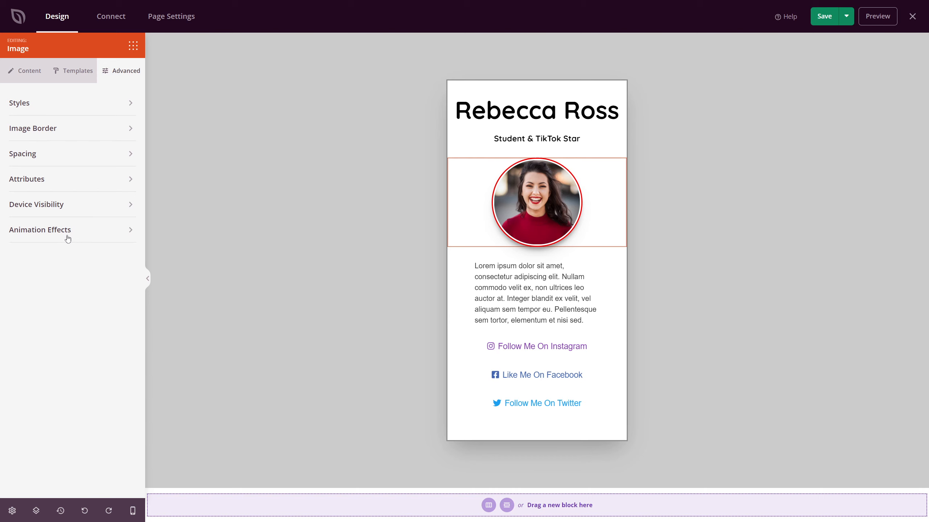
Step: Replace the lorem ipsum with Rebecca's bio about making TikTok content, at font size 14
{"action": "left_click", "coordinate": [536, 294]}
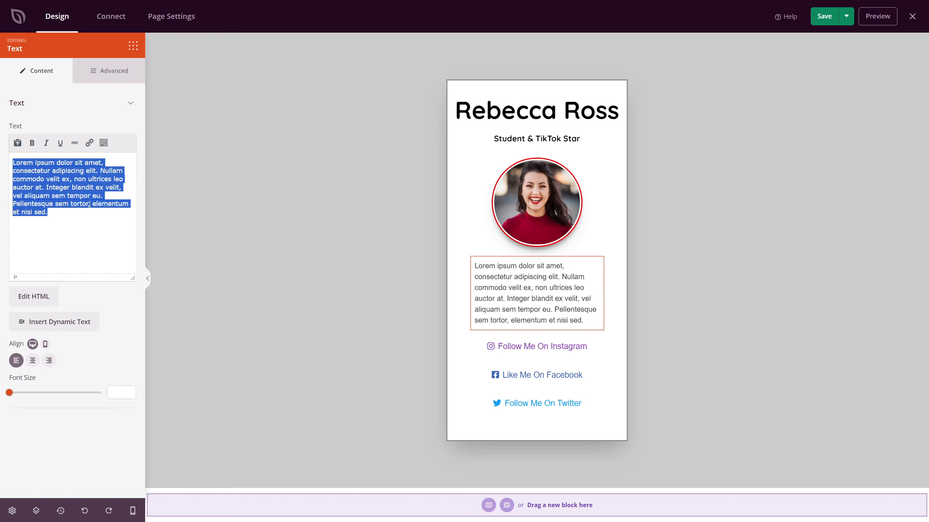
{"action": "type", "text": "My name is Rebecca and I love making TikTok content for you while I am a full time student. Thank you for supporting me with my links below!"}
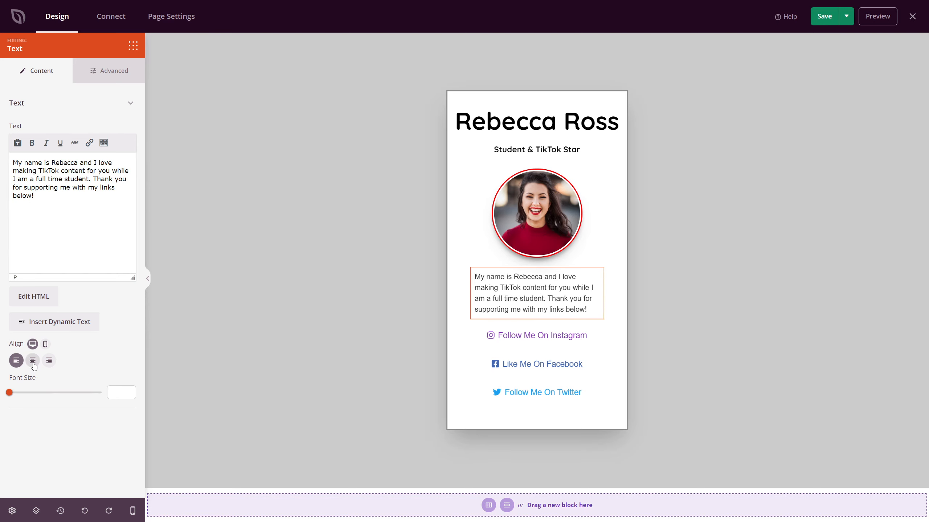
{"action": "left_click", "coordinate": [16, 361]}
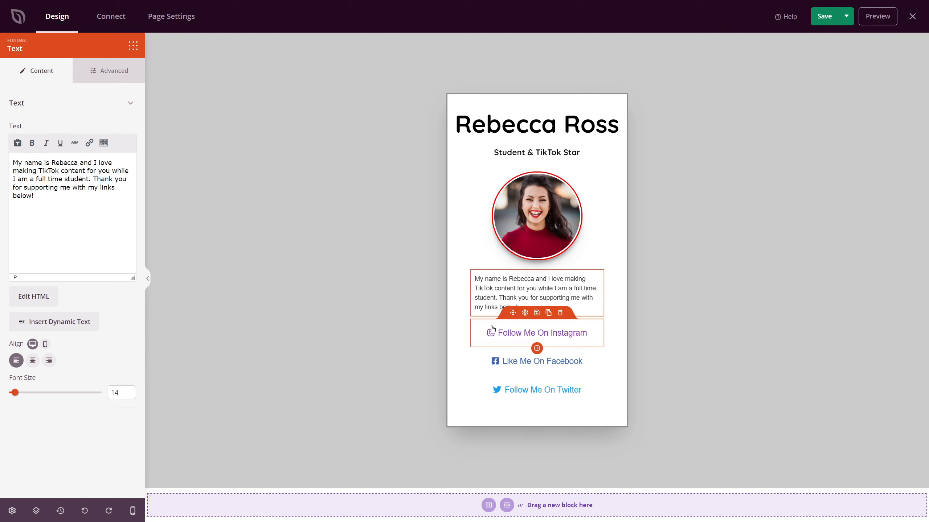
{"action": "mouse_move", "coordinate": [524, 313]}
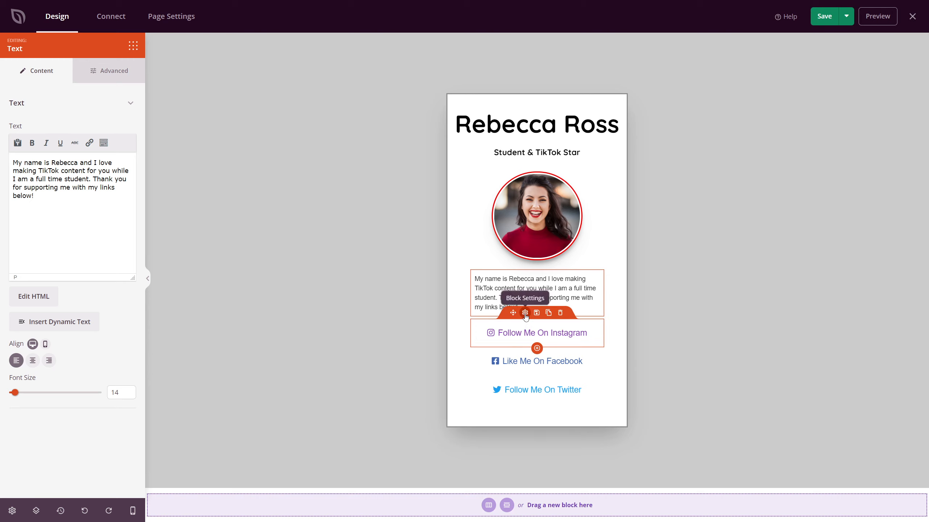
Step: Give the Instagram button a flat solid style with a red background colour
{"action": "left_click", "coordinate": [536, 333]}
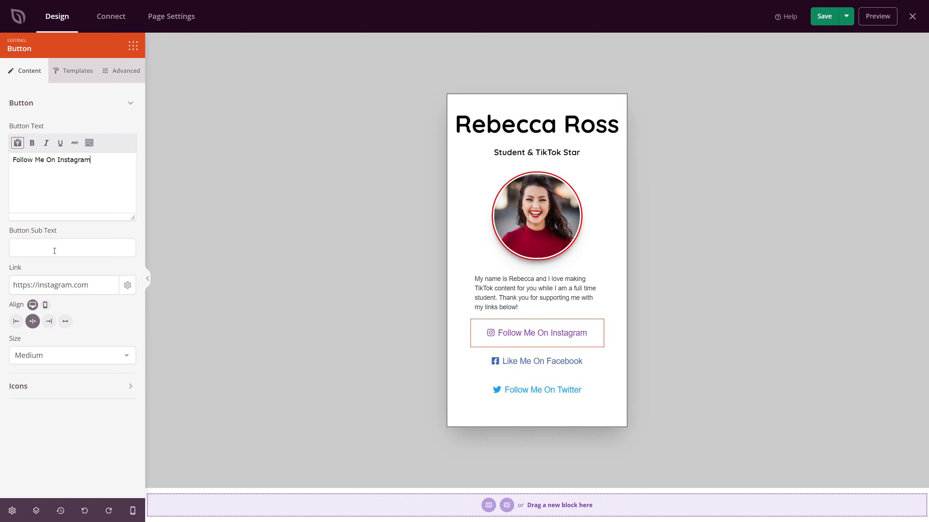
{"action": "type", "text": "sdhgthsh"}
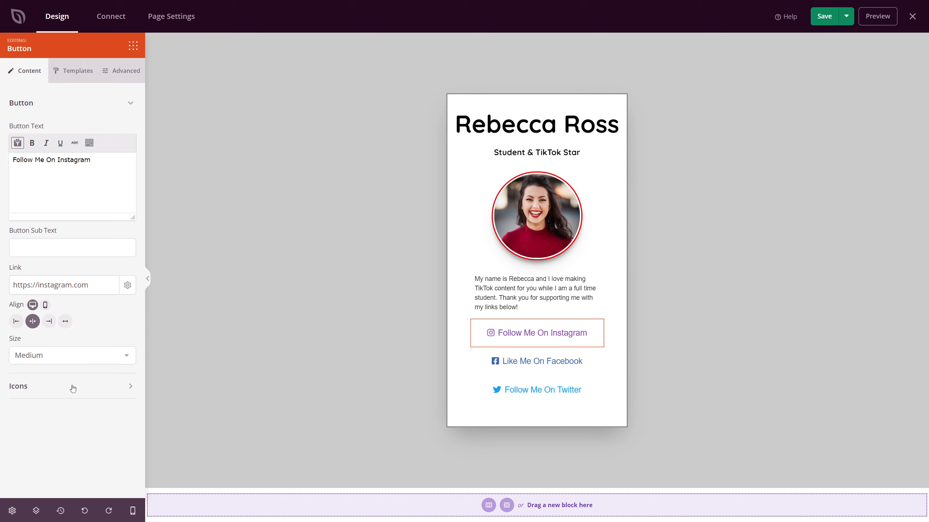
{"action": "left_click", "coordinate": [73, 386]}
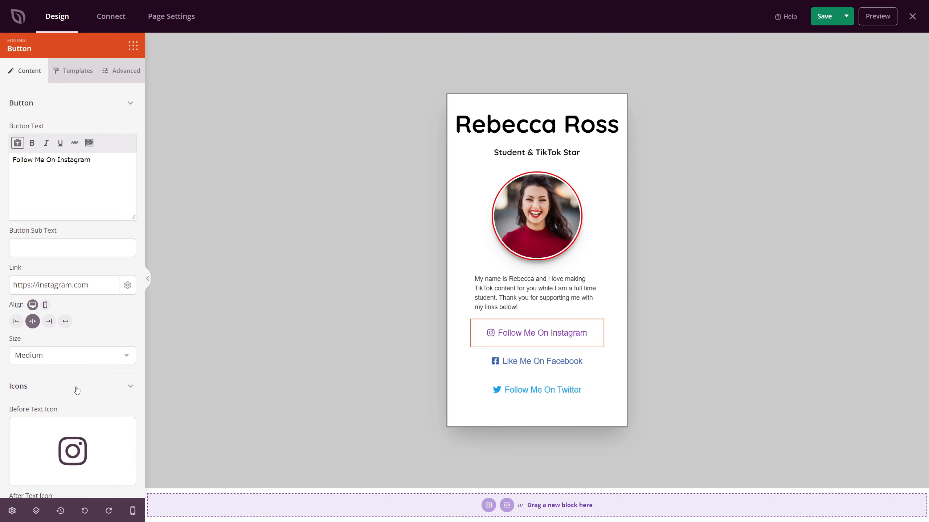
{"action": "left_click", "coordinate": [77, 70]}
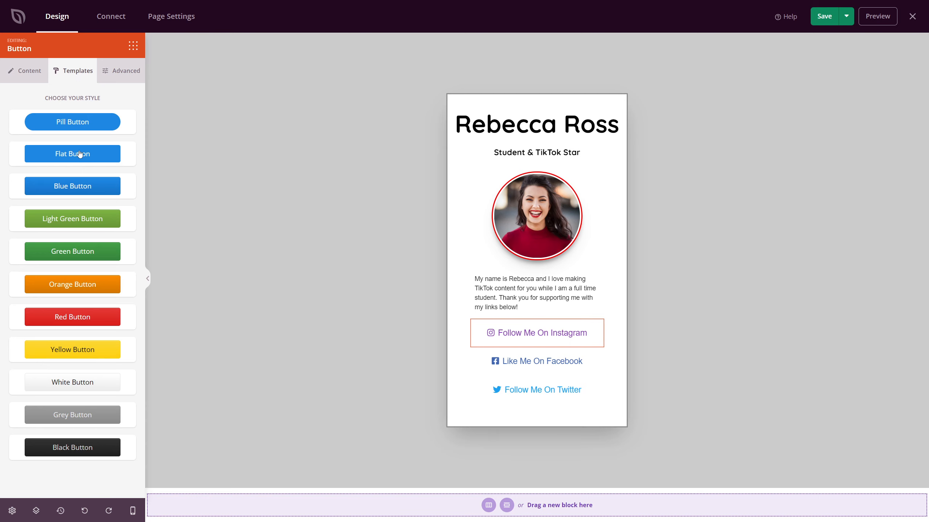
{"action": "left_click", "coordinate": [126, 70]}
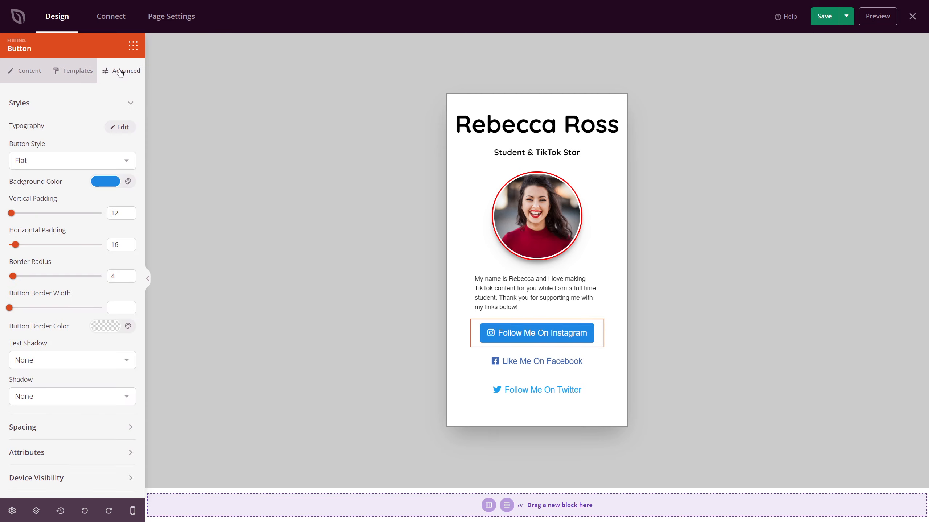
{"action": "left_click", "coordinate": [106, 181]}
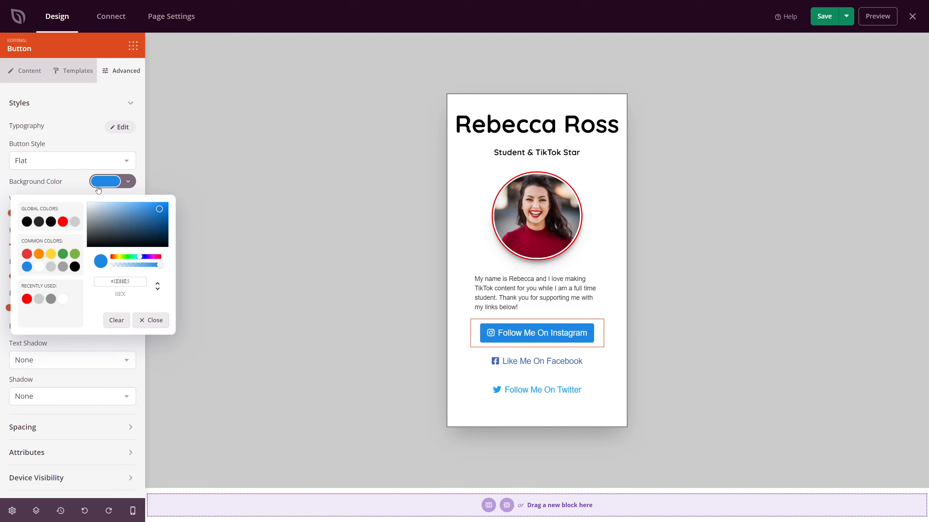
{"action": "left_click", "coordinate": [27, 253]}
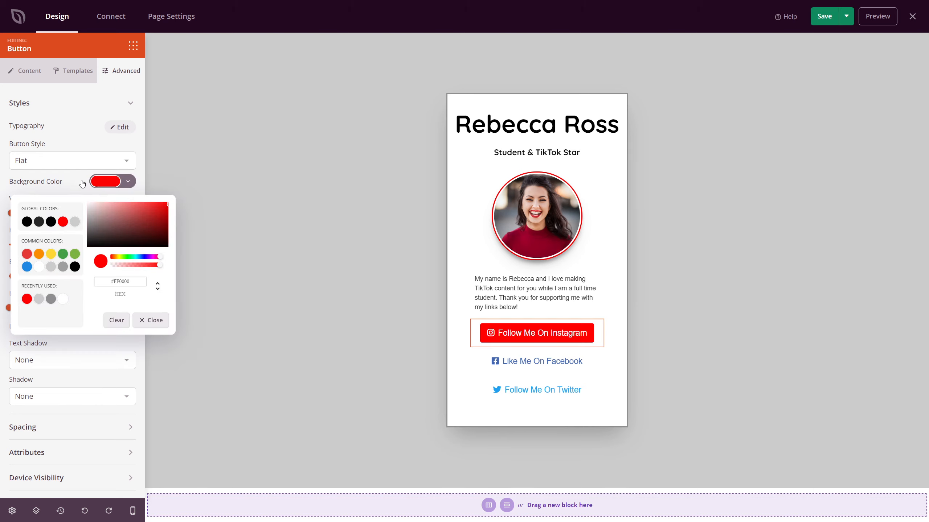
Step: Drag the button's Border Radius up to fully rounded pill ends
{"action": "left_click", "coordinate": [151, 319]}
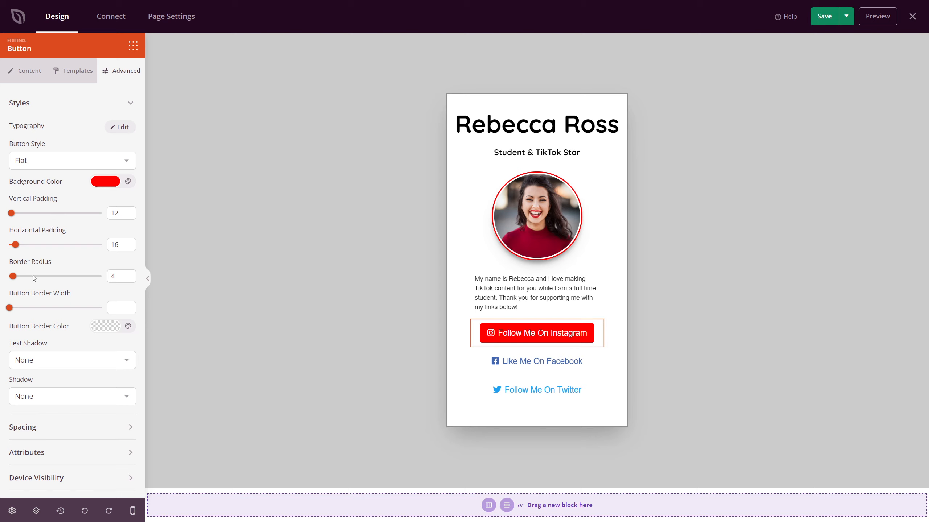
{"action": "mouse_move", "coordinate": [34, 279]}
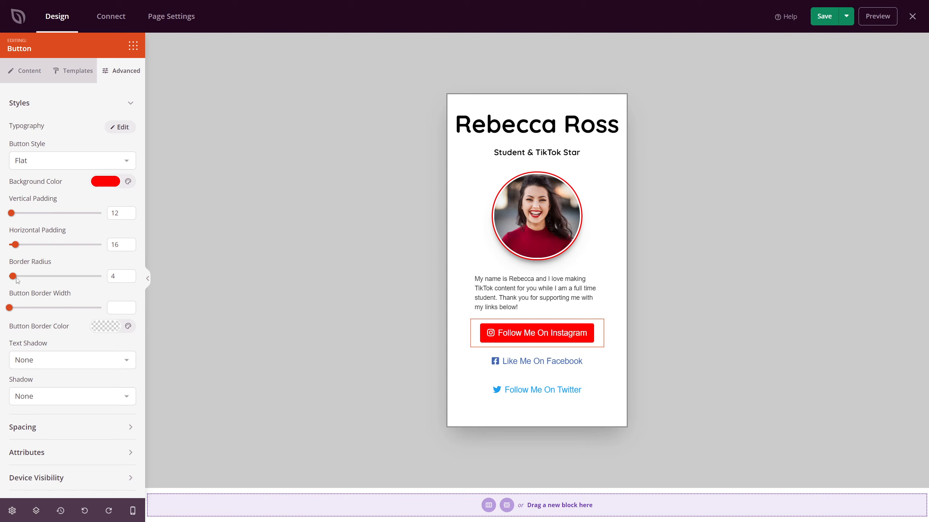
{"action": "left_click_drag", "start_coordinate": [14, 277], "coordinate": [101, 276]}
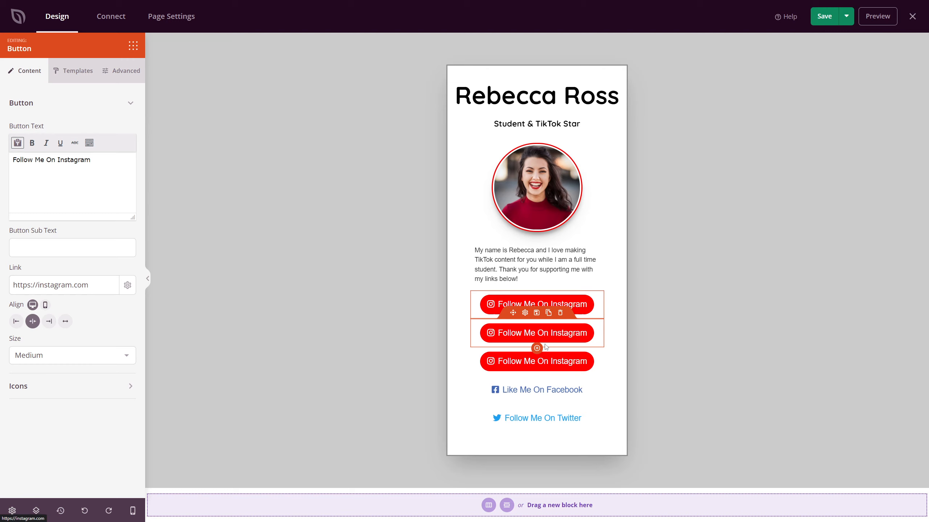
Step: Delete the old plain Facebook link and stretch the Instagram button to full width, then select the Facebook copy
{"action": "double_click", "coordinate": [73, 159]}
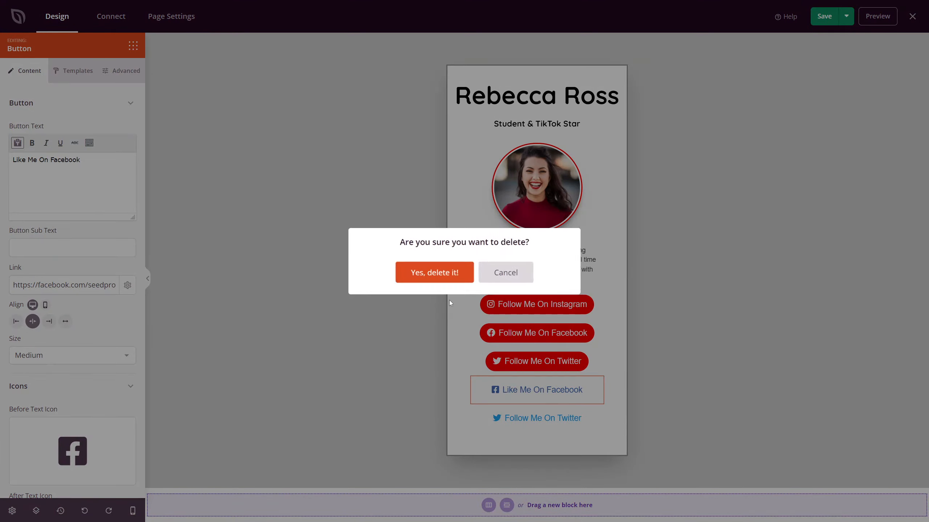
{"action": "left_click", "coordinate": [434, 273]}
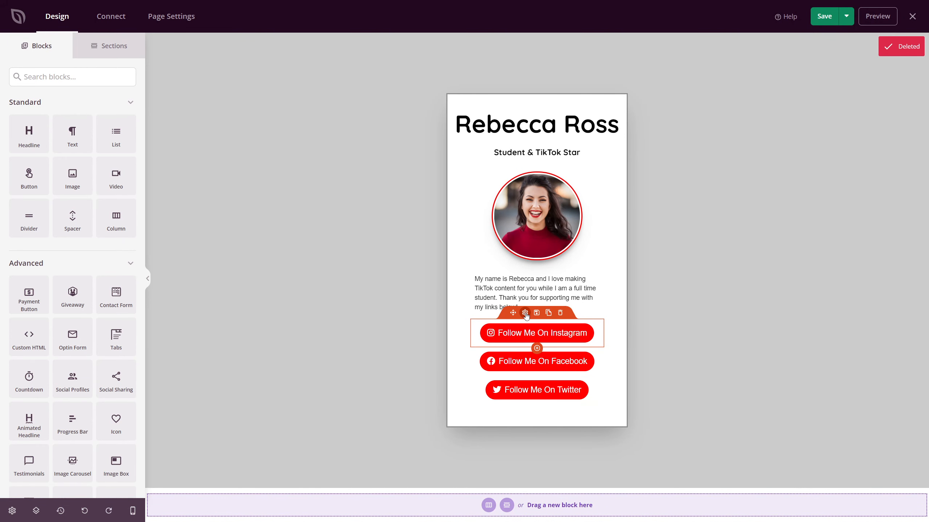
{"action": "left_click", "coordinate": [524, 313]}
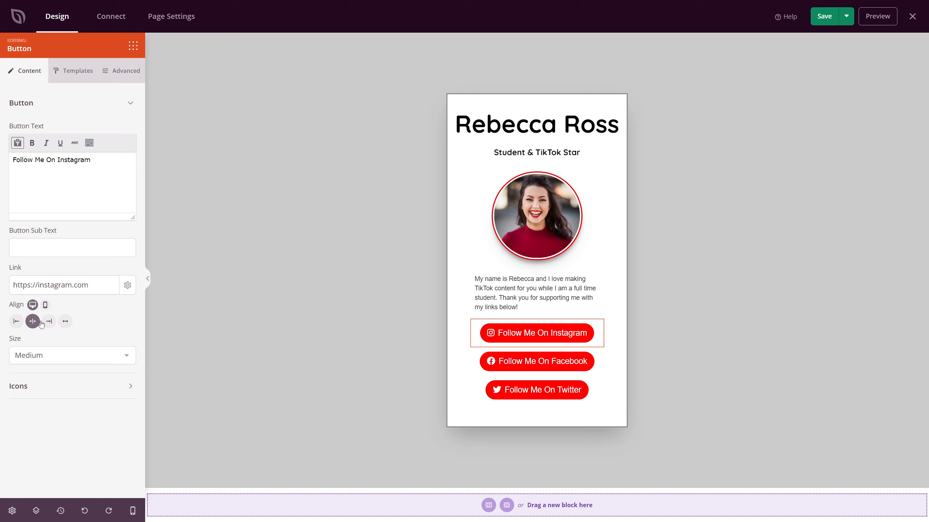
{"action": "left_click", "coordinate": [65, 320]}
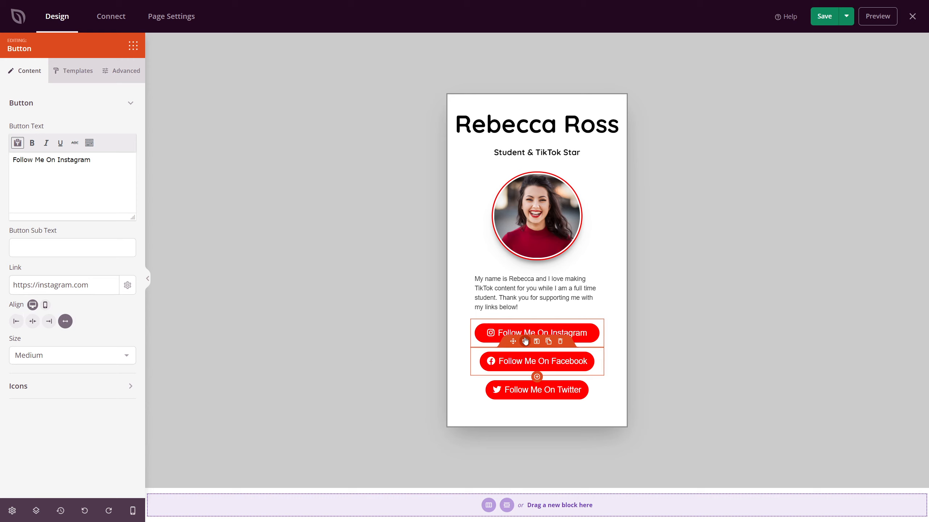
{"action": "left_click", "coordinate": [536, 389]}
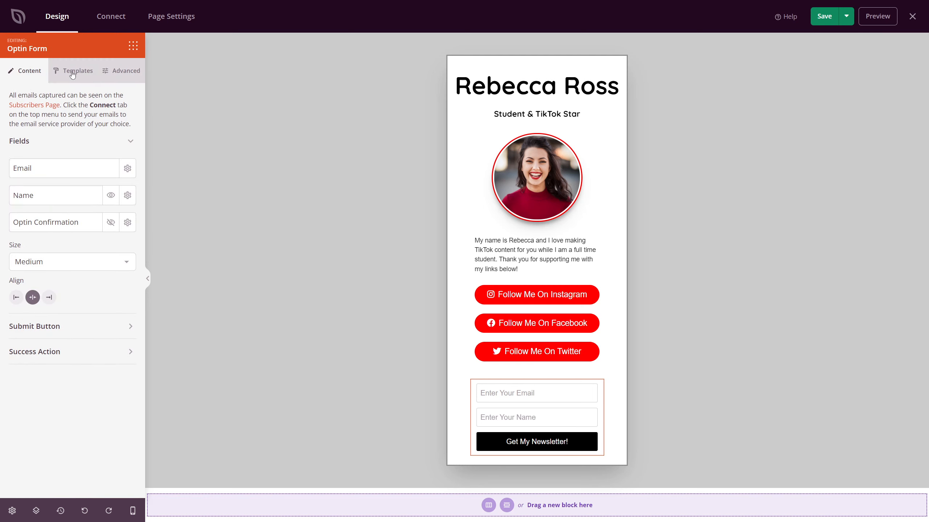
Step: Go to email marketing integrations and start connecting a new Constant Contact account
{"action": "left_click", "coordinate": [78, 71]}
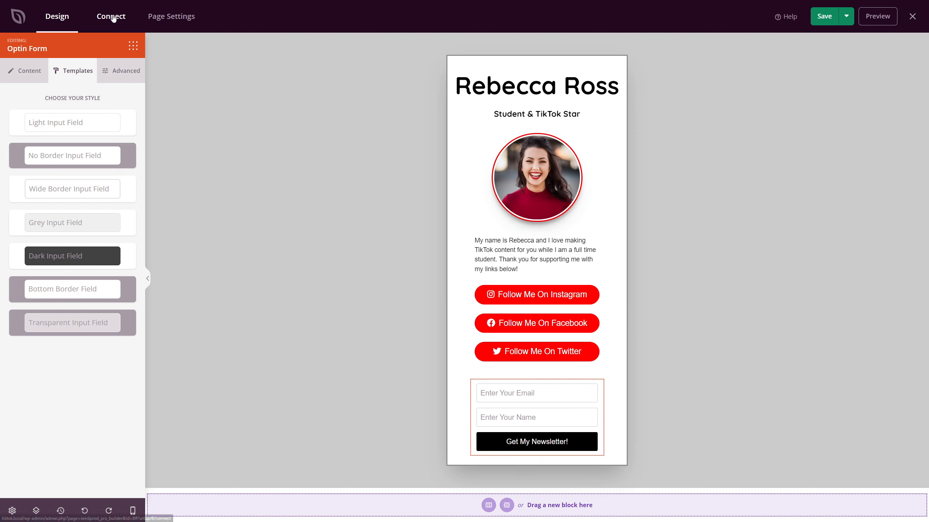
{"action": "left_click", "coordinate": [111, 16]}
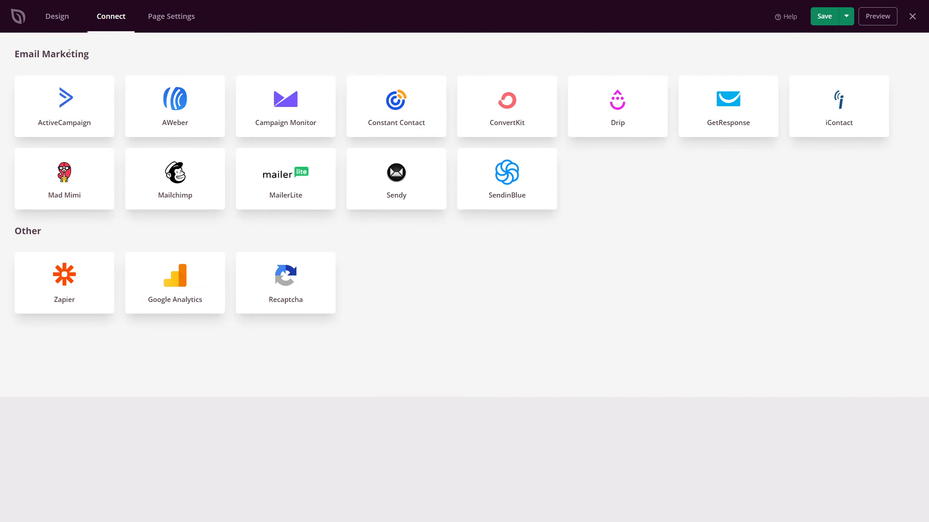
{"action": "mouse_move", "coordinate": [705, 163]}
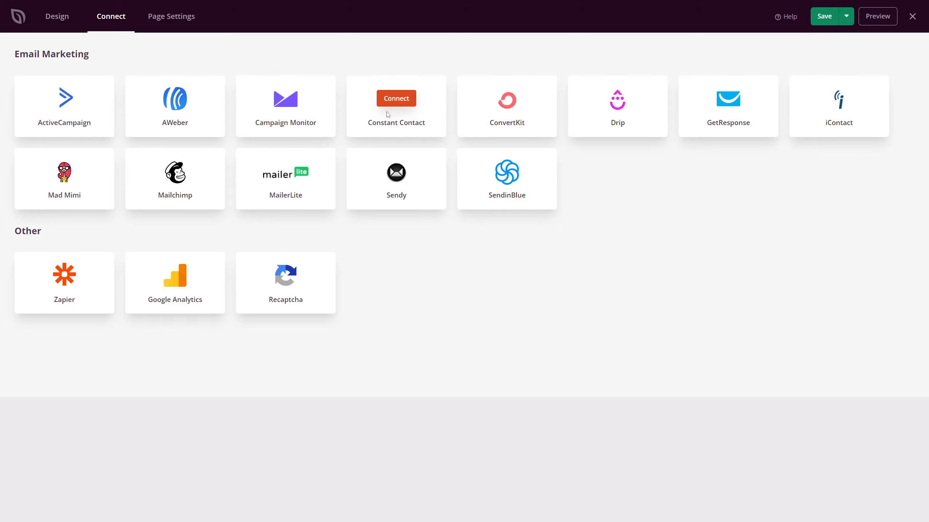
{"action": "left_click", "coordinate": [396, 99]}
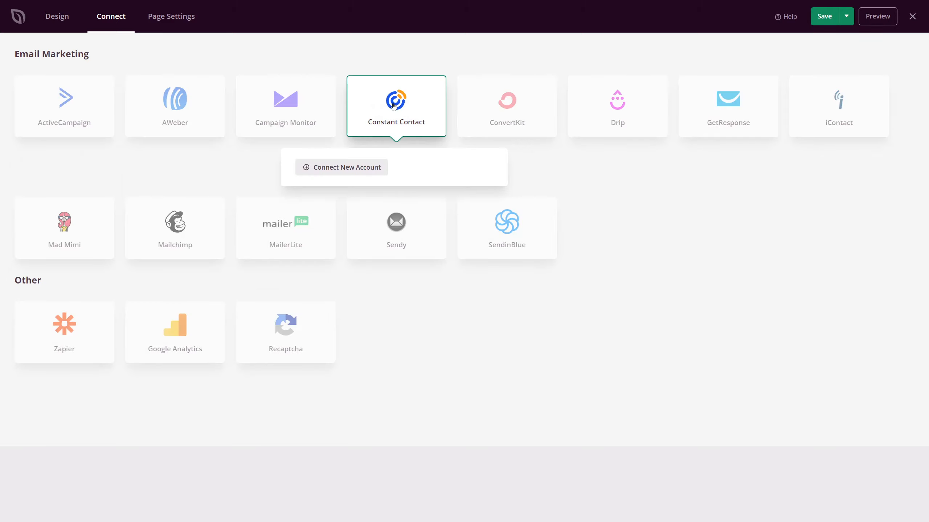
{"action": "left_click", "coordinate": [340, 167]}
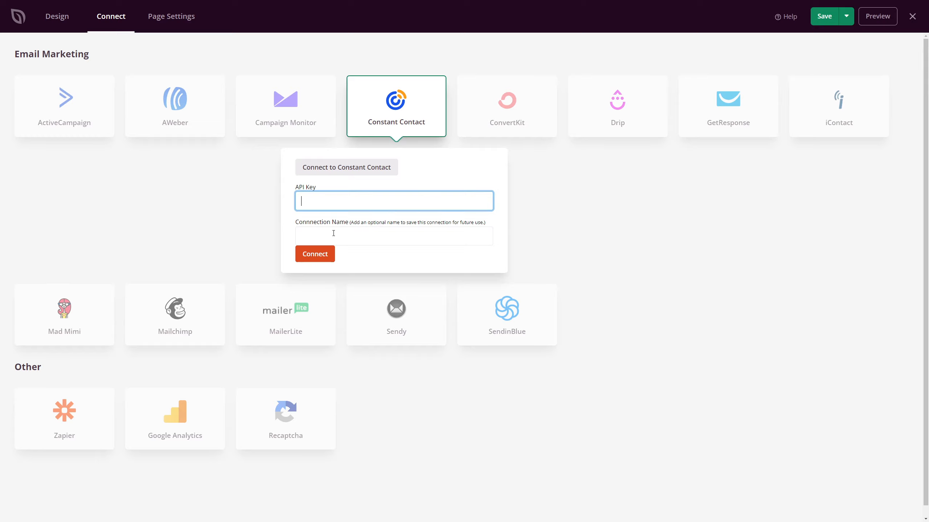
{"action": "mouse_move", "coordinate": [424, 136]}
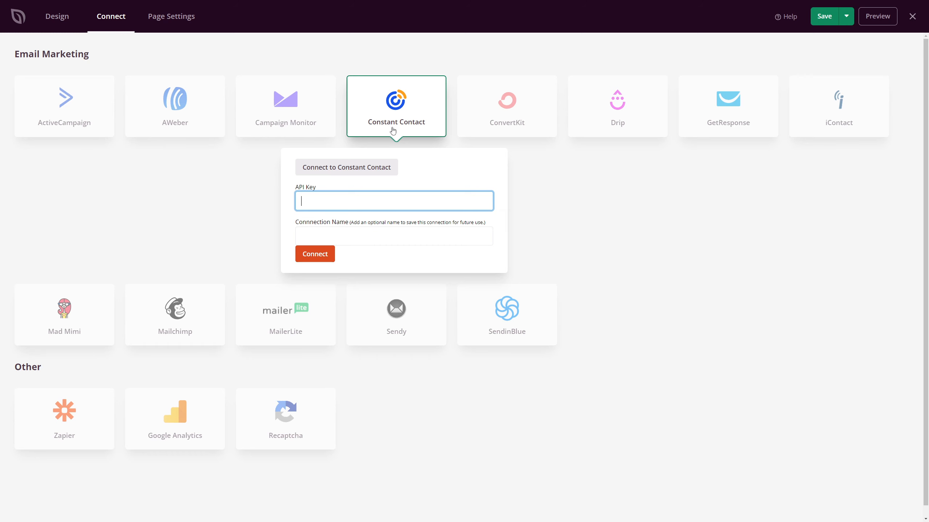
Step: Add a Triangle shape divider to the top of the page section
{"action": "left_click", "coordinate": [56, 16]}
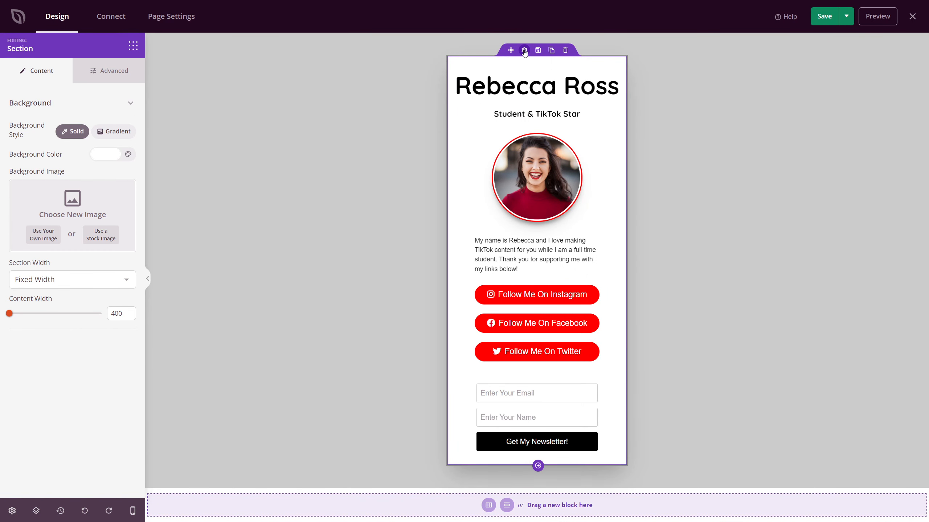
{"action": "mouse_move", "coordinate": [376, 205]}
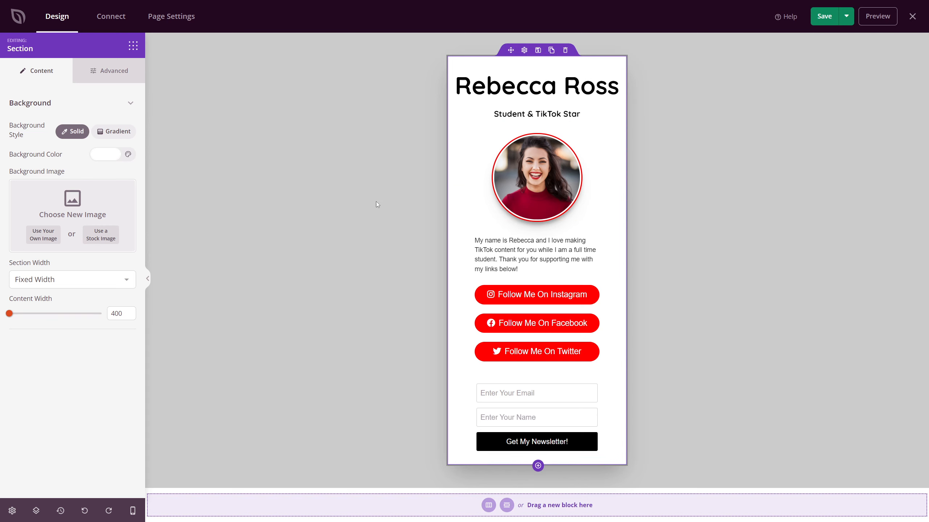
{"action": "left_click", "coordinate": [113, 71]}
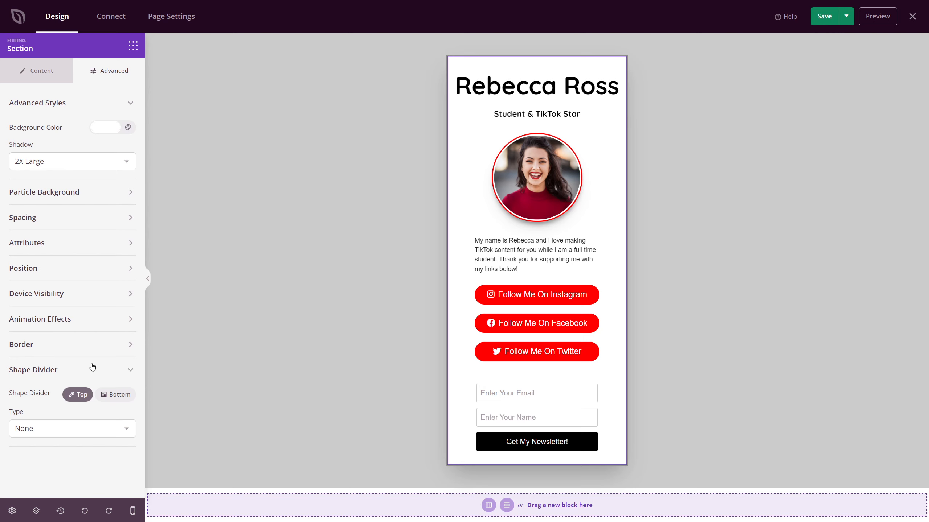
{"action": "mouse_move", "coordinate": [87, 432]}
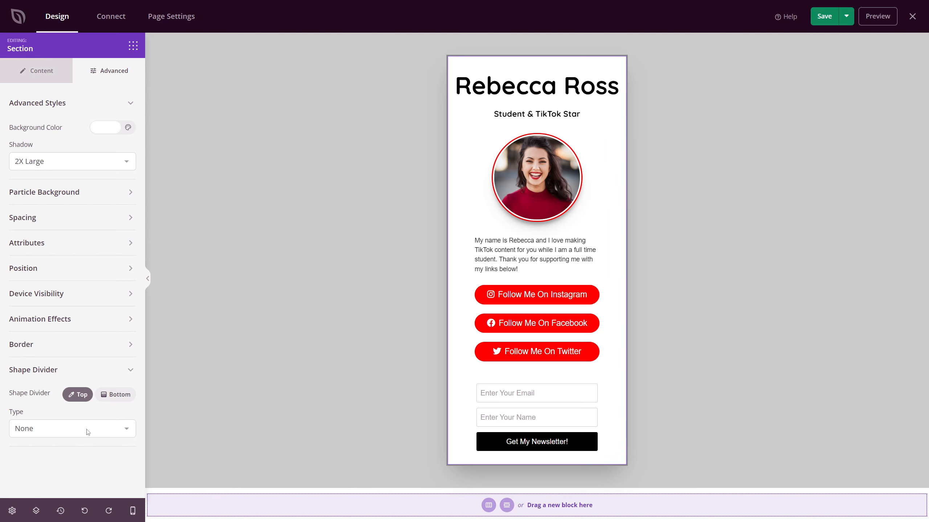
{"action": "left_click", "coordinate": [73, 428]}
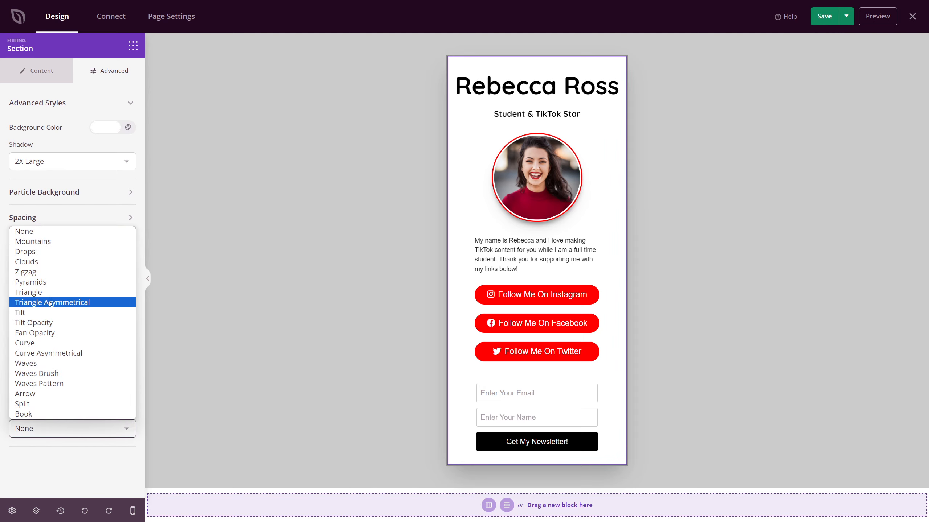
{"action": "left_click", "coordinate": [27, 292]}
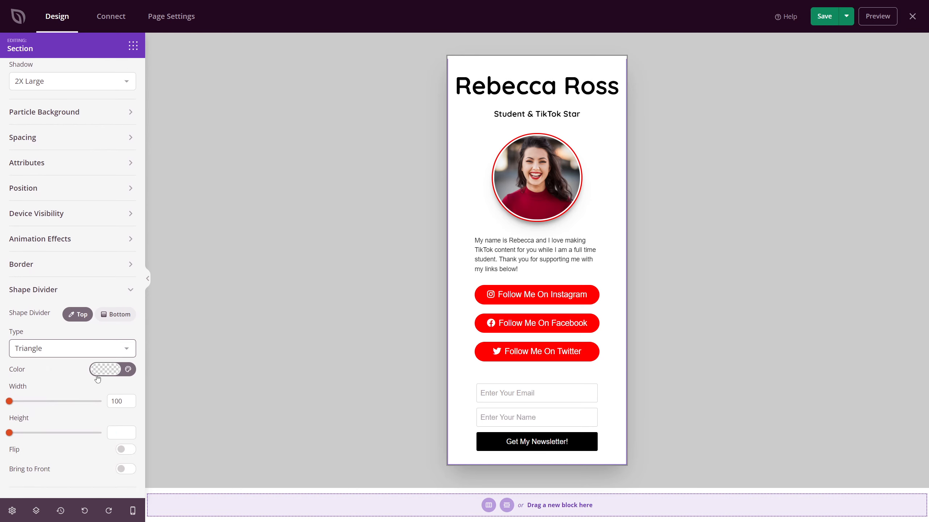
Step: Colour the triangle divider light grey and set its height to 163
{"action": "left_click", "coordinate": [108, 369]}
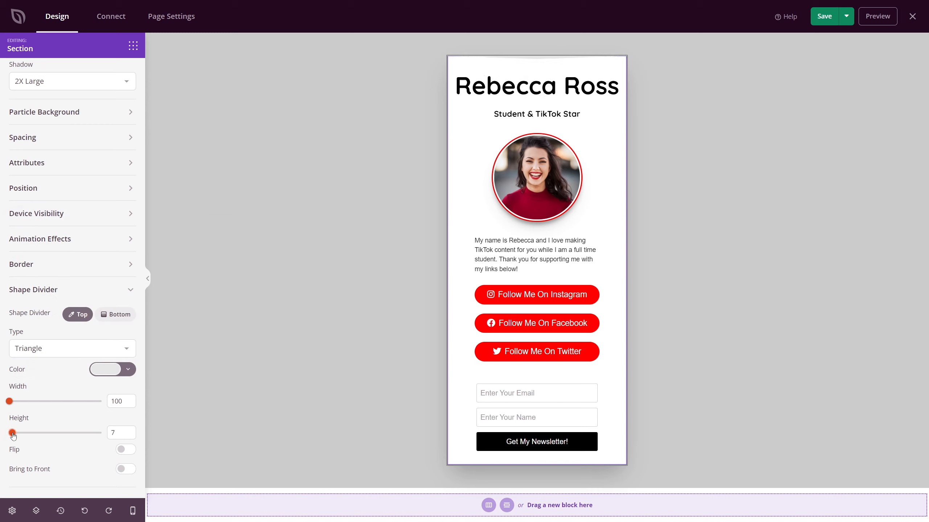
{"action": "left_click_drag", "start_coordinate": [12, 433], "coordinate": [101, 432]}
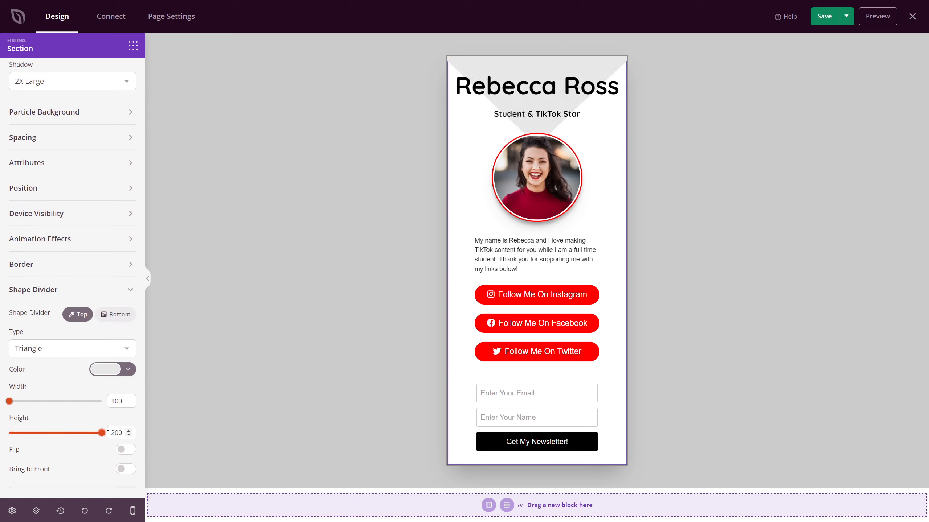
{"action": "left_click_drag", "start_coordinate": [99, 433], "coordinate": [85, 433]}
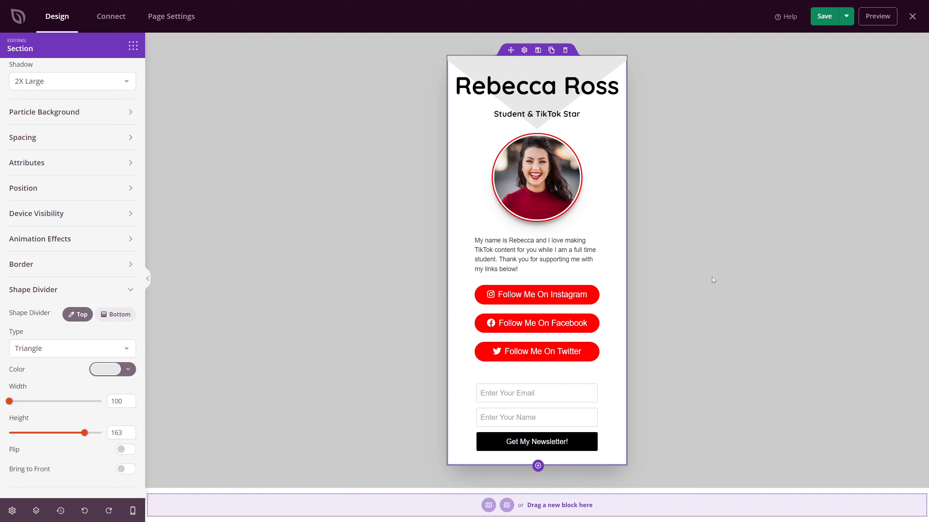
{"action": "mouse_move", "coordinate": [740, 144]}
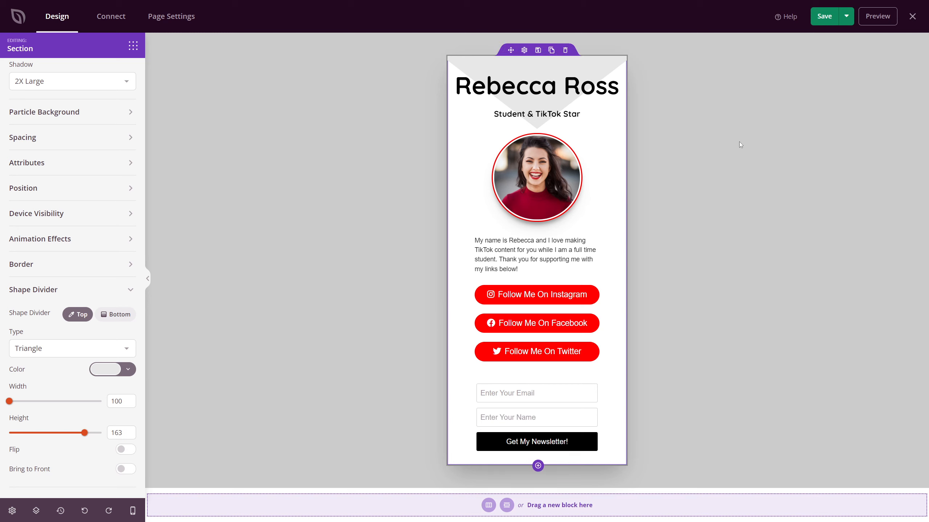
Step: Save and publish the Rebecca Ross page, then view its live version
{"action": "left_click", "coordinate": [823, 16]}
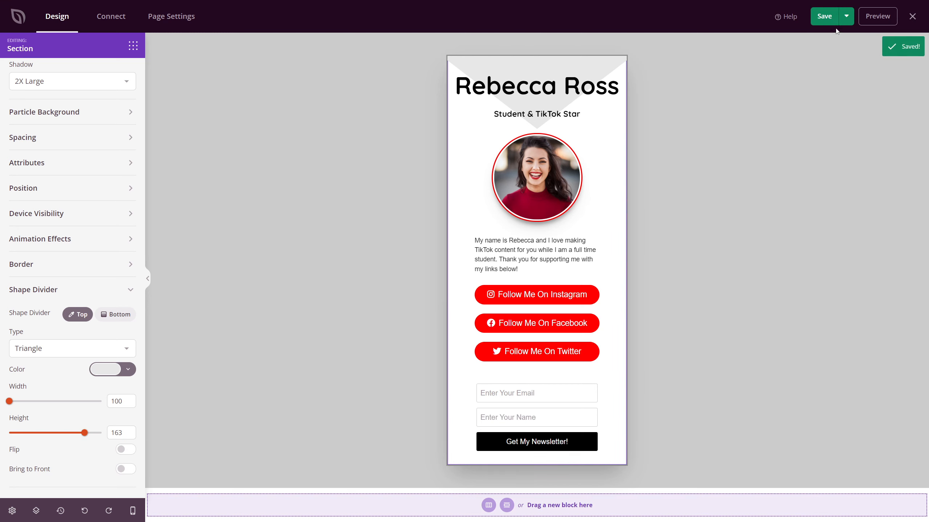
{"action": "left_click", "coordinate": [846, 16]}
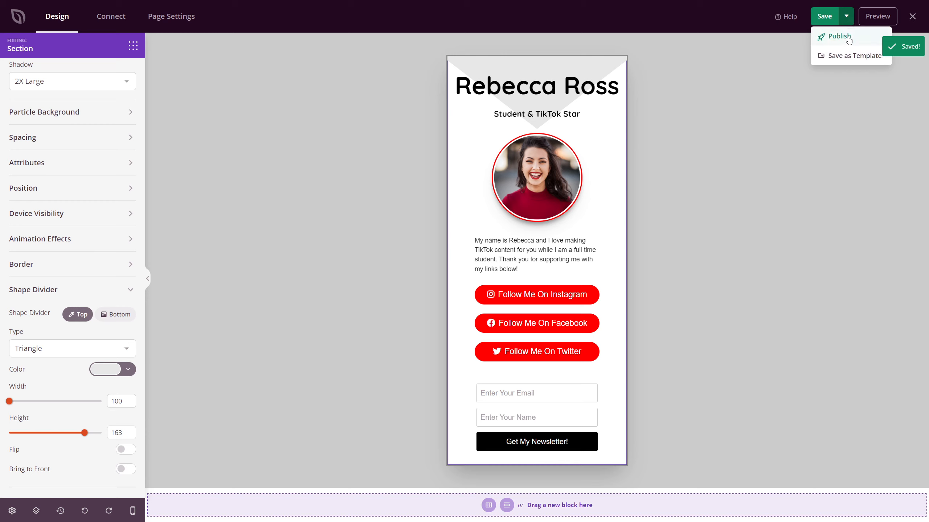
{"action": "left_click", "coordinate": [838, 36]}
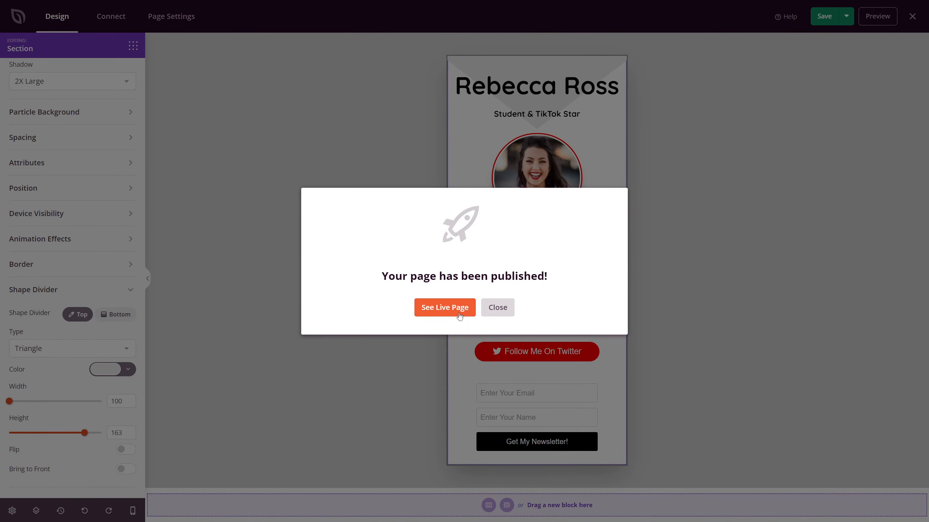
{"action": "left_click", "coordinate": [444, 307]}
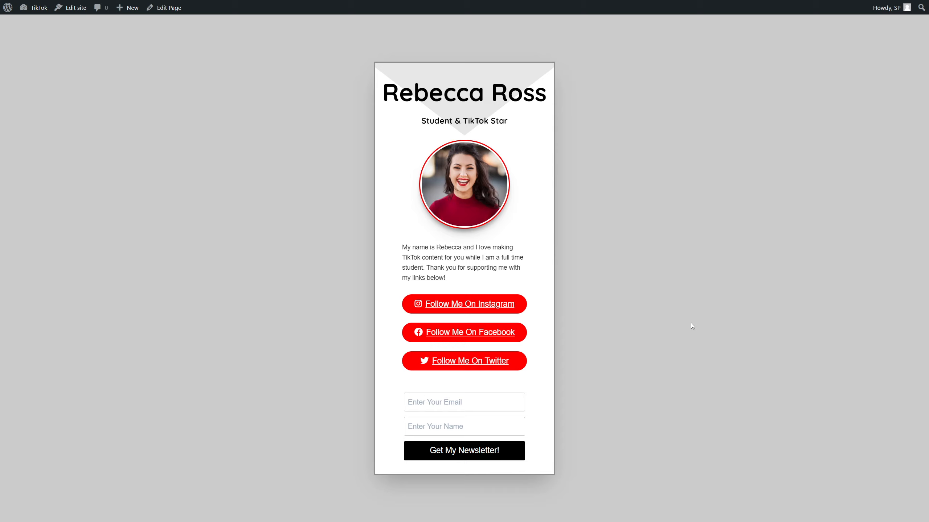